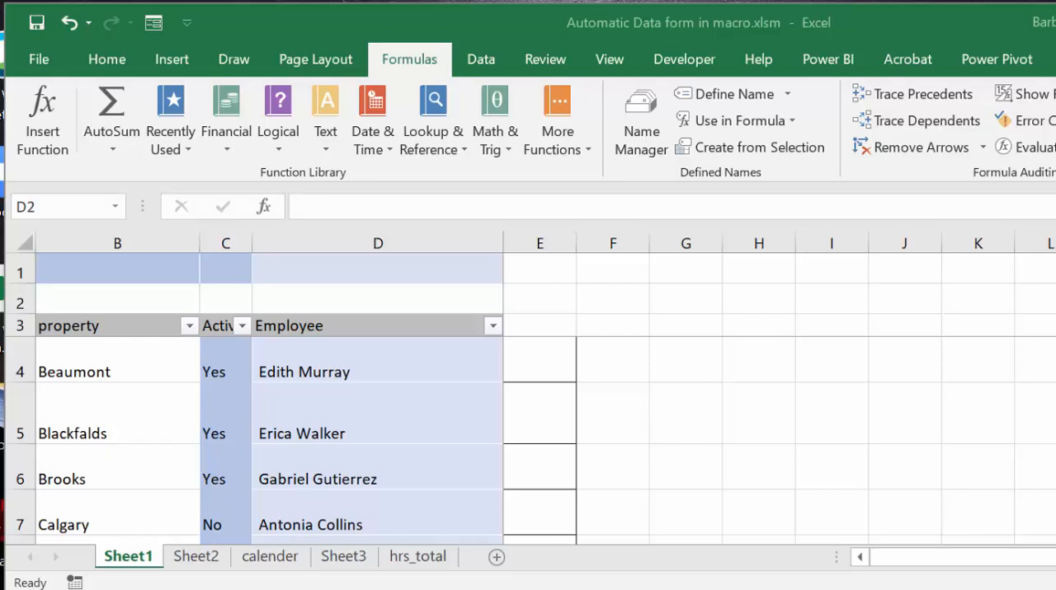
mouse_move(135, 29)
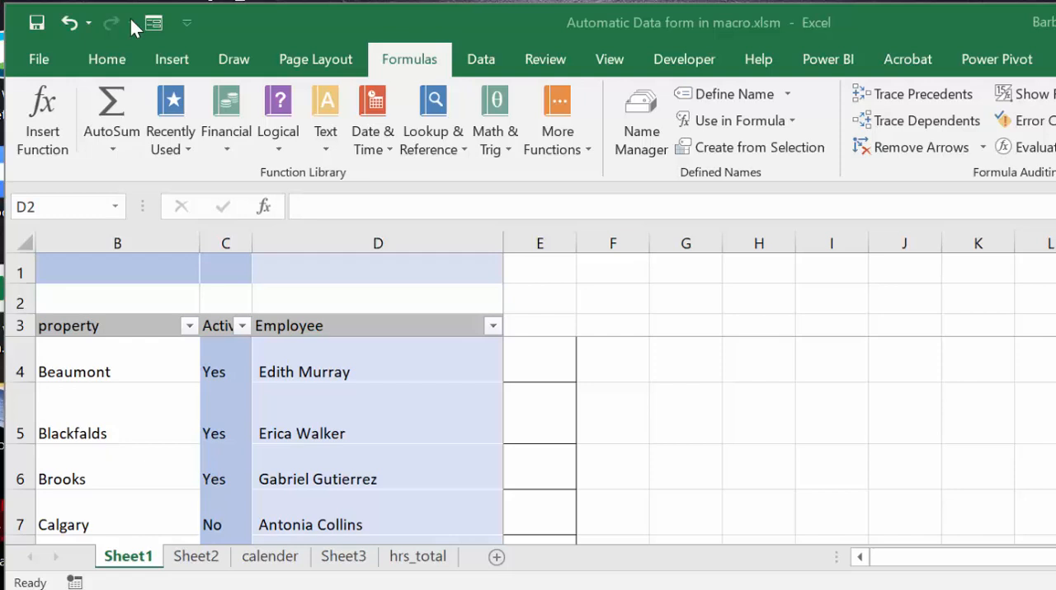
mouse_move(153, 17)
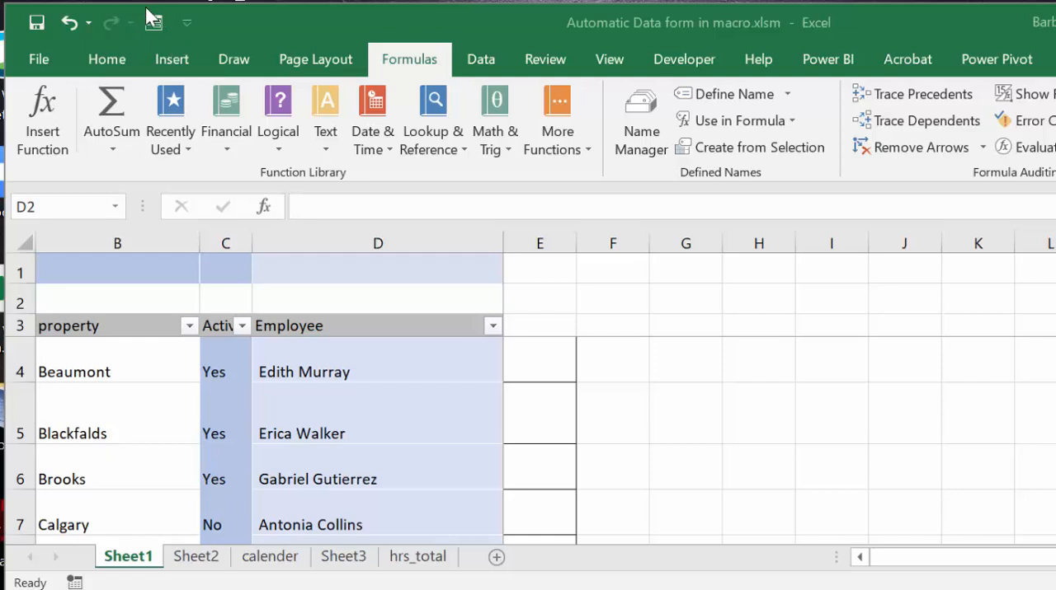
mouse_move(153, 33)
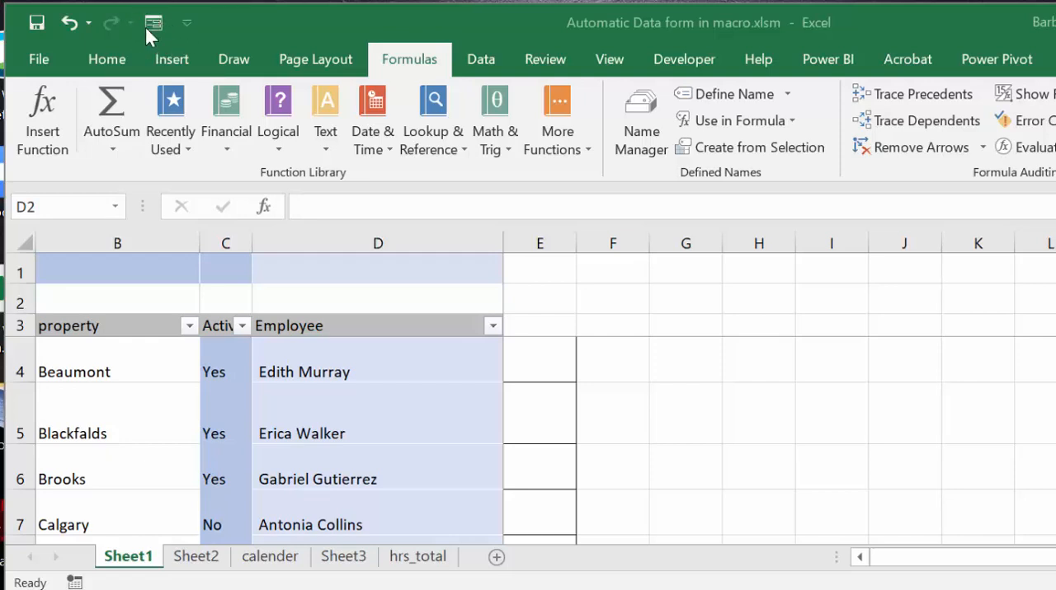
mouse_move(95, 407)
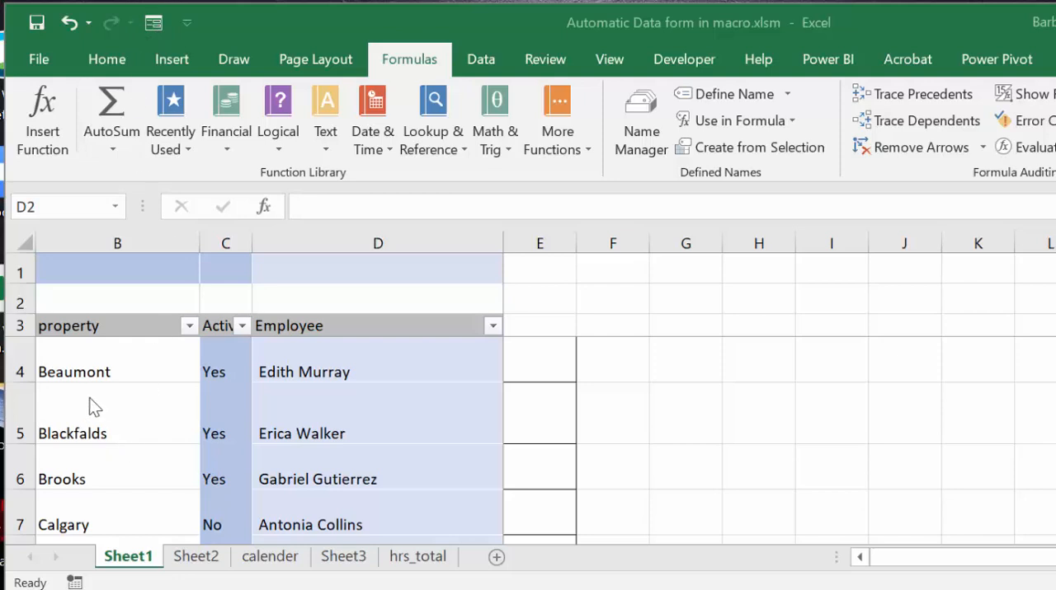
mouse_move(93, 331)
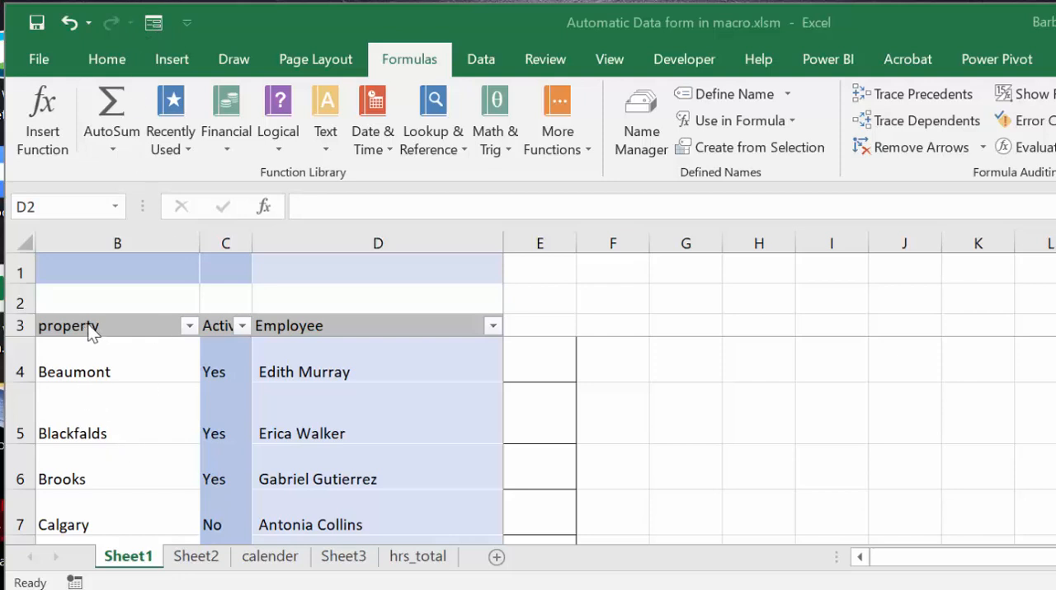
mouse_move(108, 372)
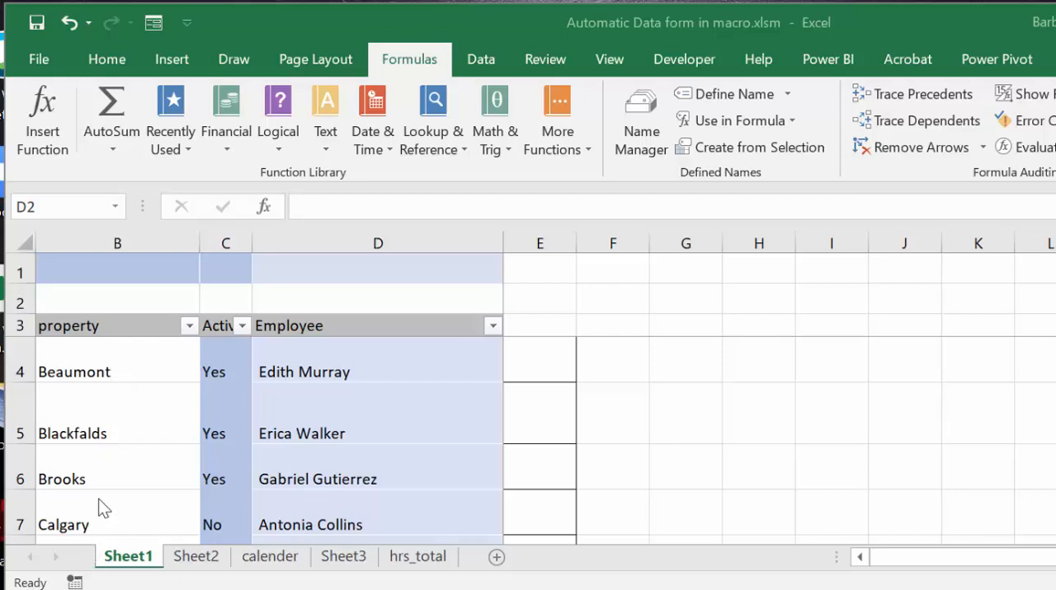
mouse_move(151, 473)
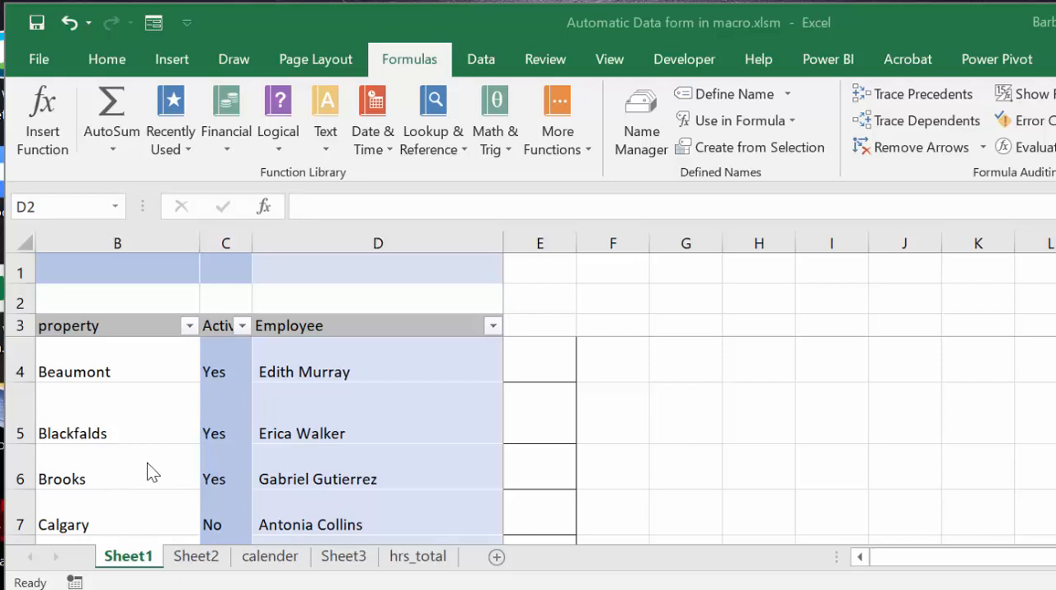
mouse_move(136, 423)
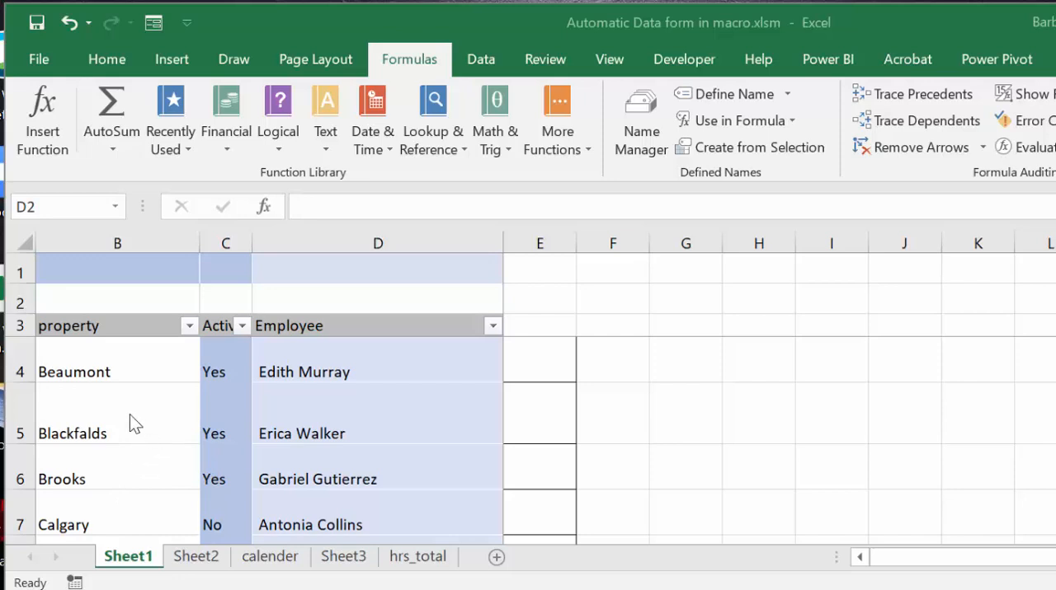
mouse_move(126, 422)
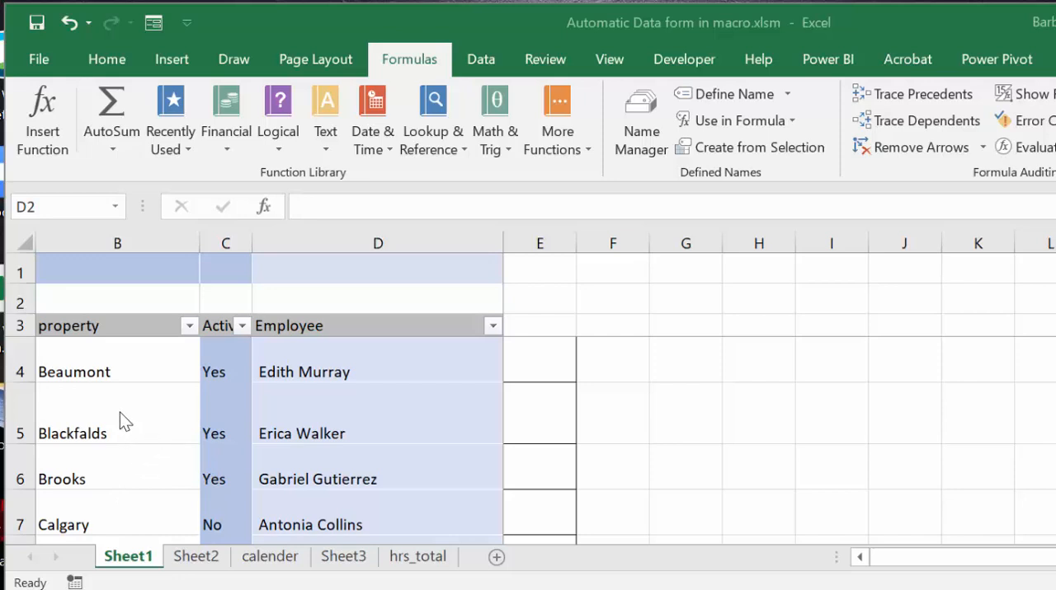
mouse_move(111, 376)
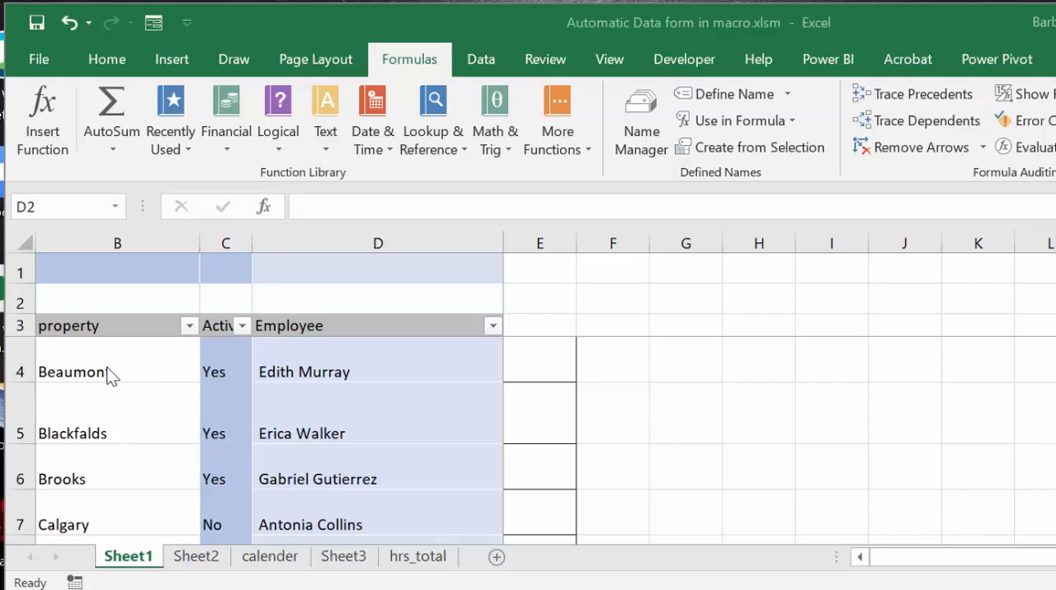
mouse_move(142, 432)
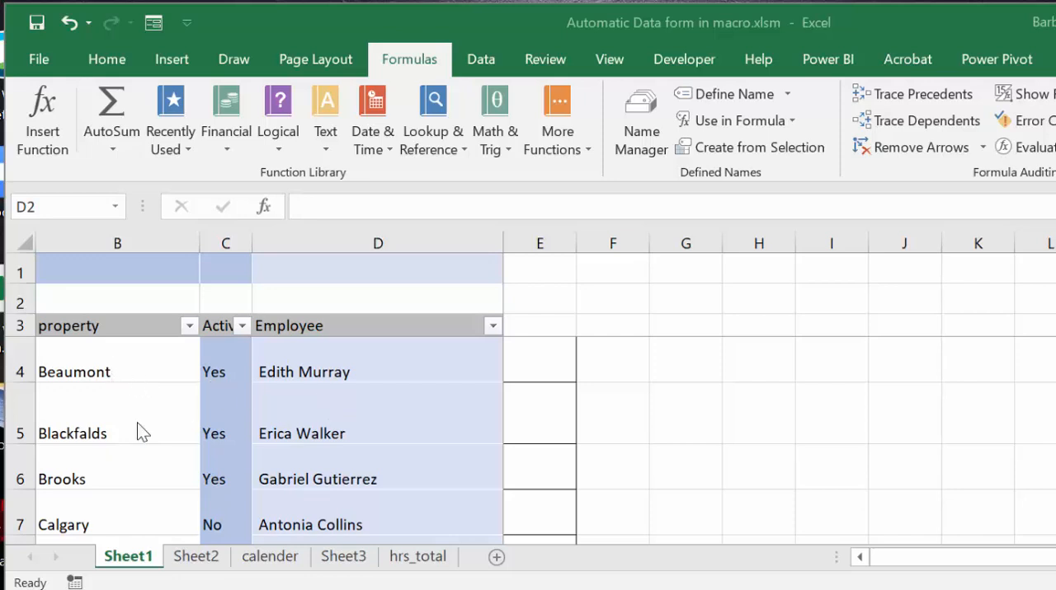
mouse_move(183, 417)
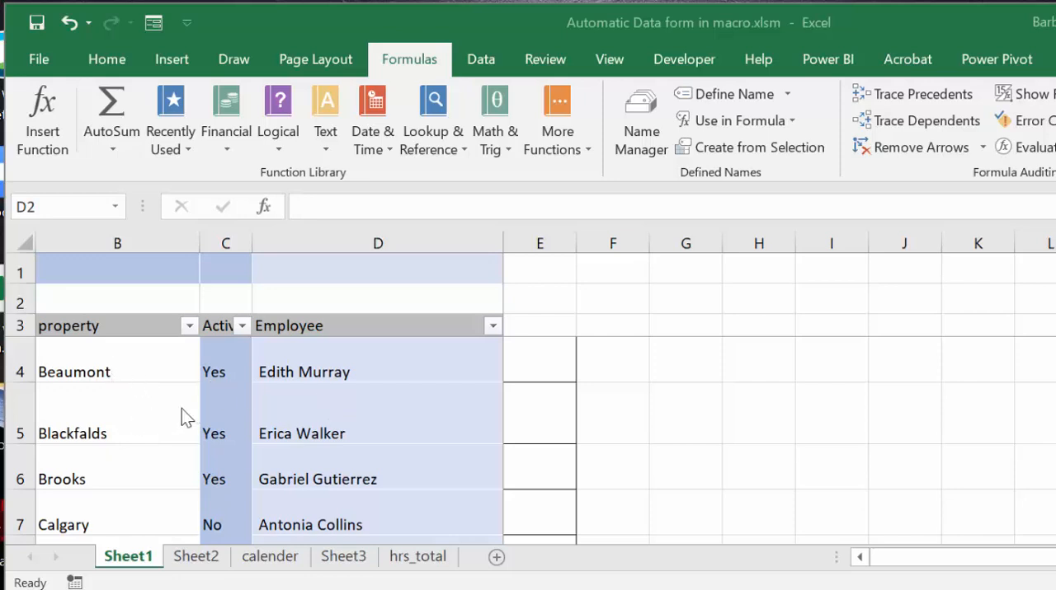
mouse_move(141, 410)
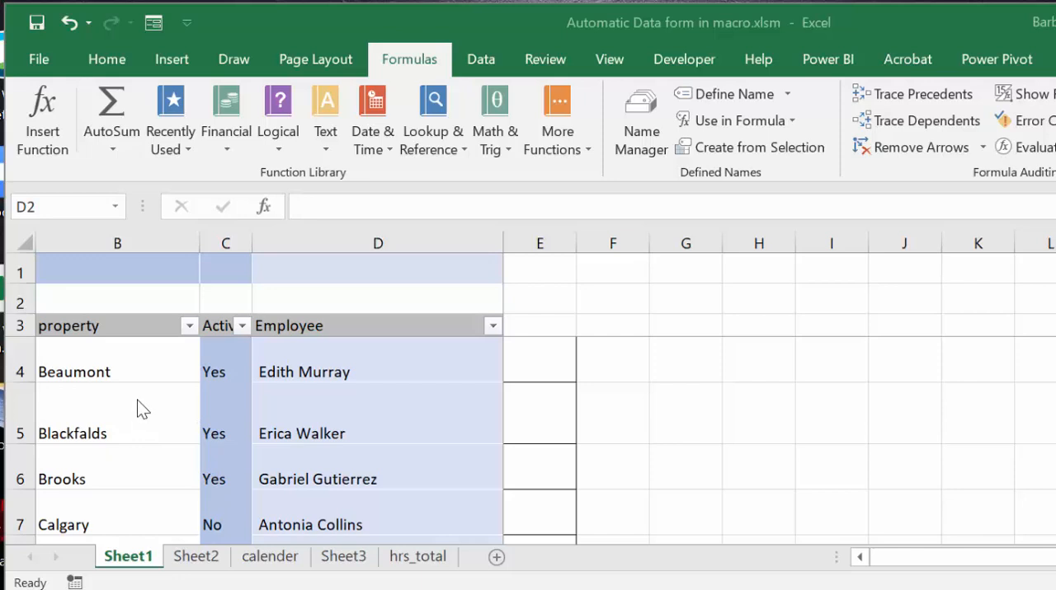
mouse_move(91, 356)
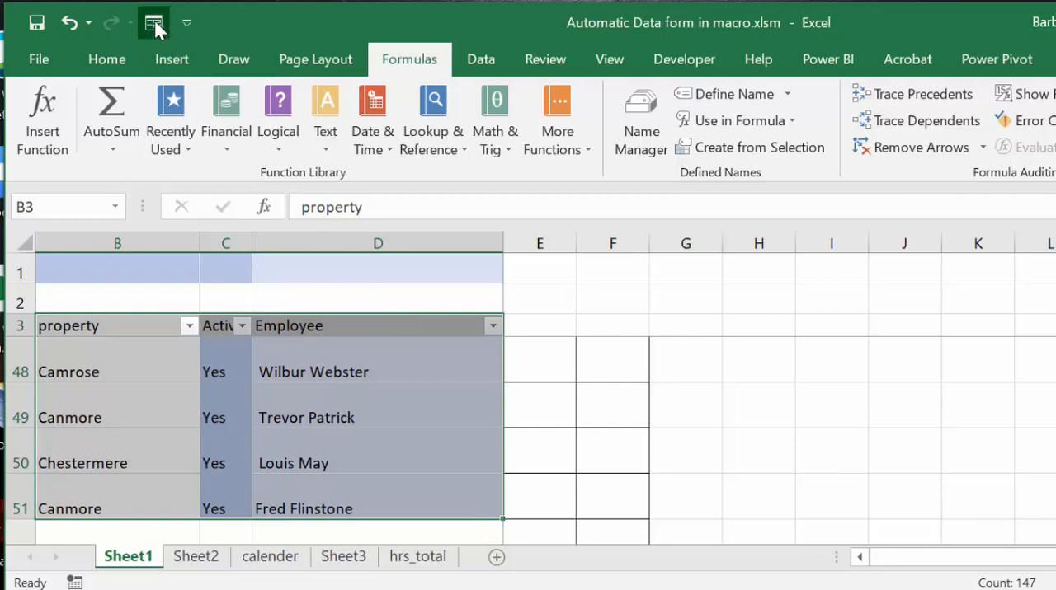
- Open the Quick Access Toolbar data form on the employee table, showing record 1 of 48
left_click(153, 23)
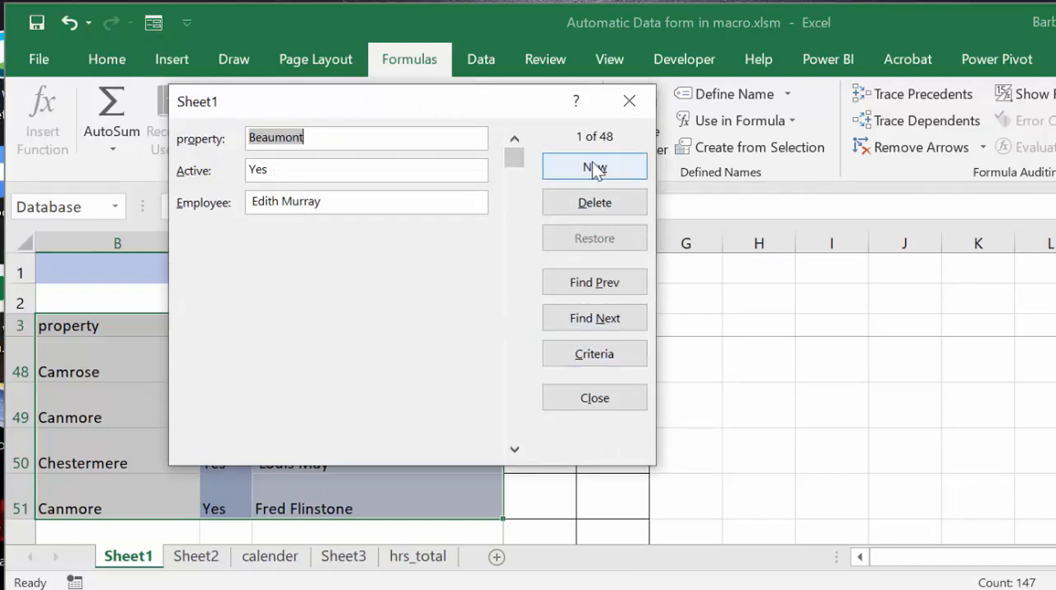
- Enter a new record: Camrose, yes, Betty Rubble, and add it to the table
left_click(594, 166)
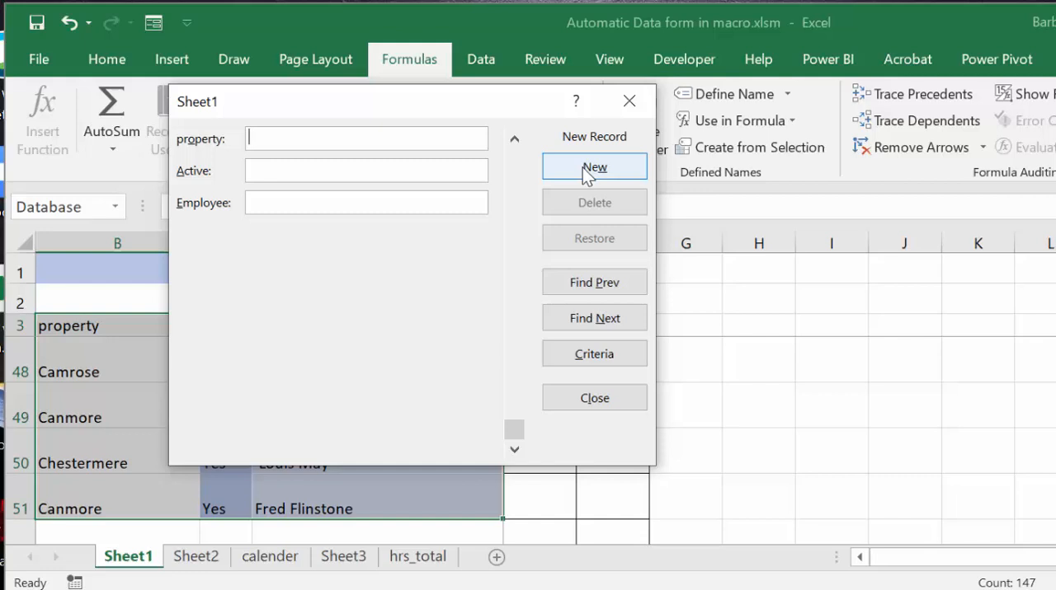
type("c")
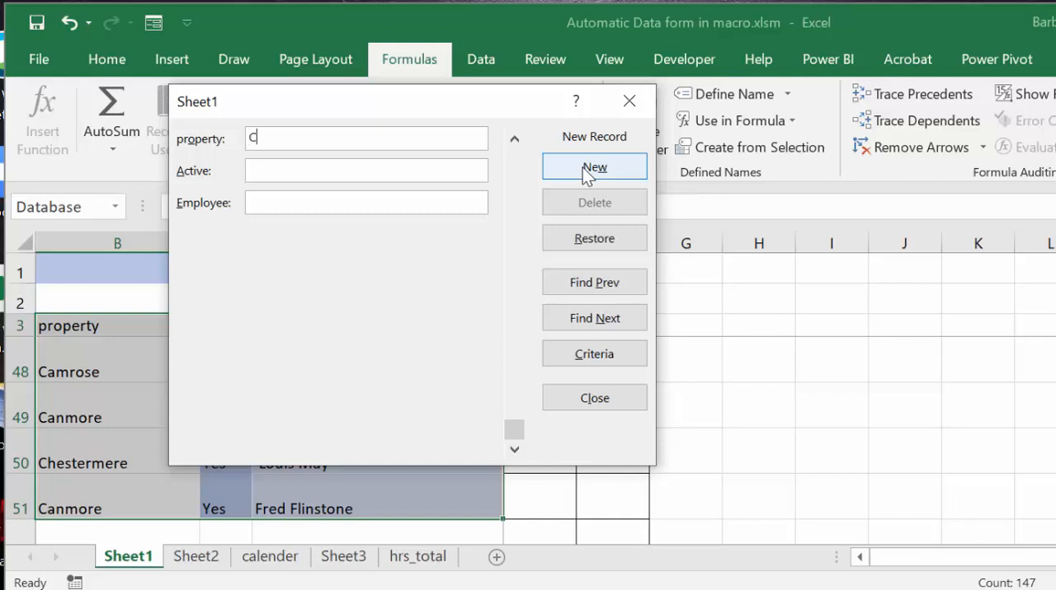
type("amrose")
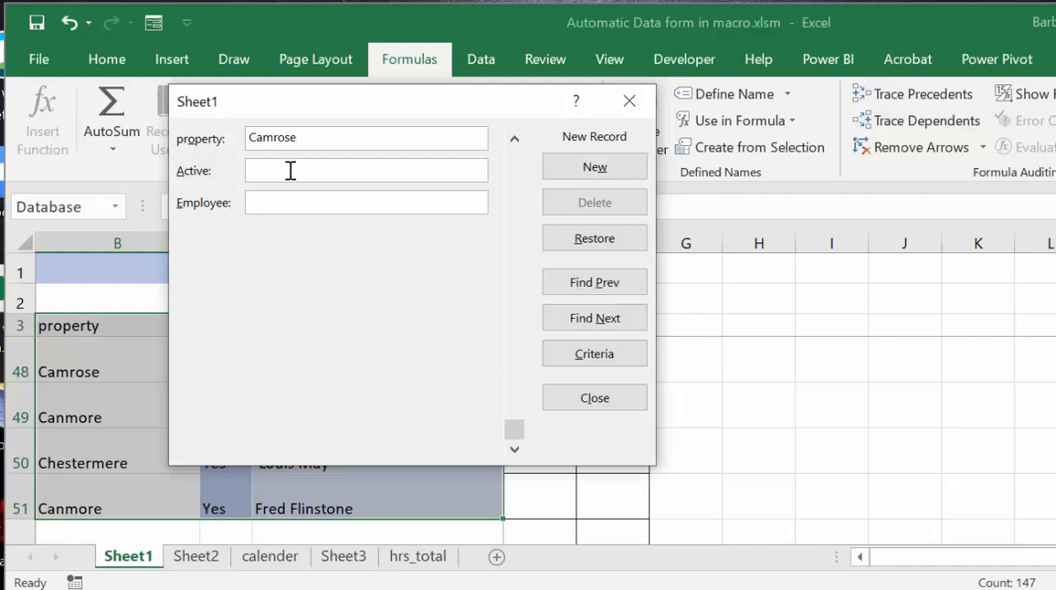
type("yes")
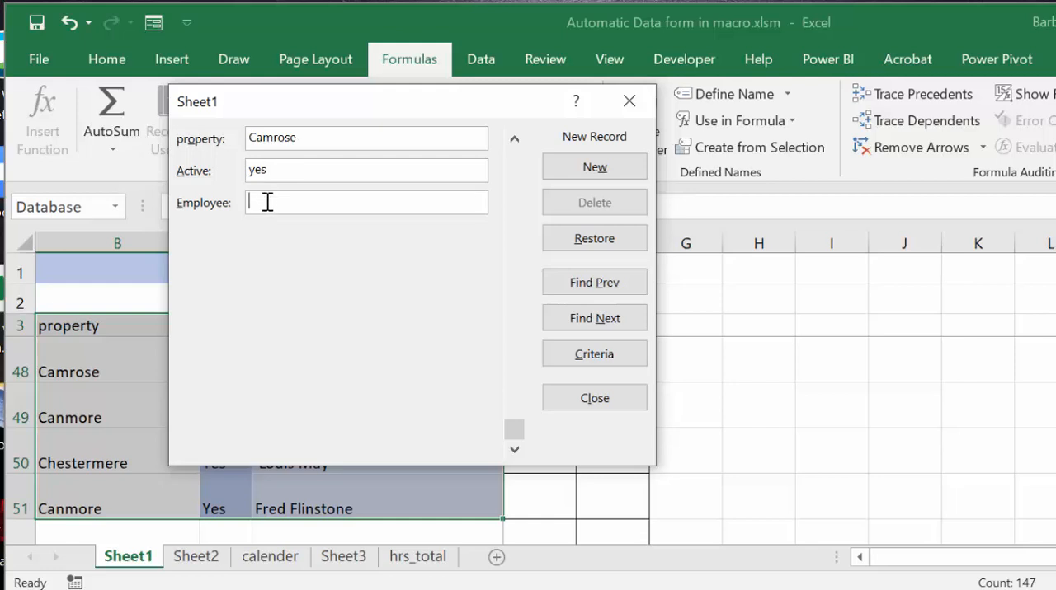
type("Be")
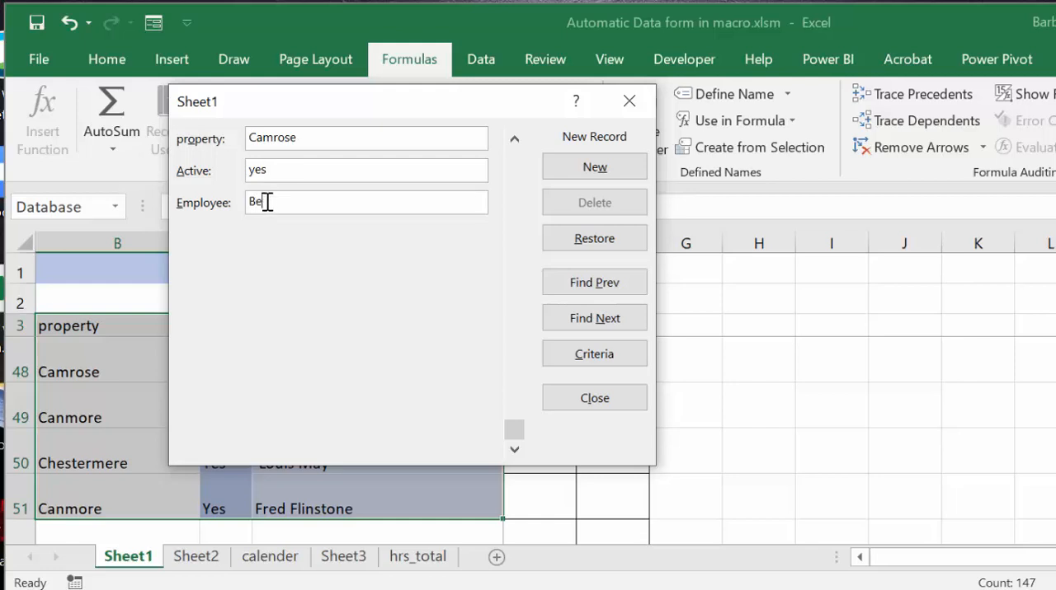
type("tty")
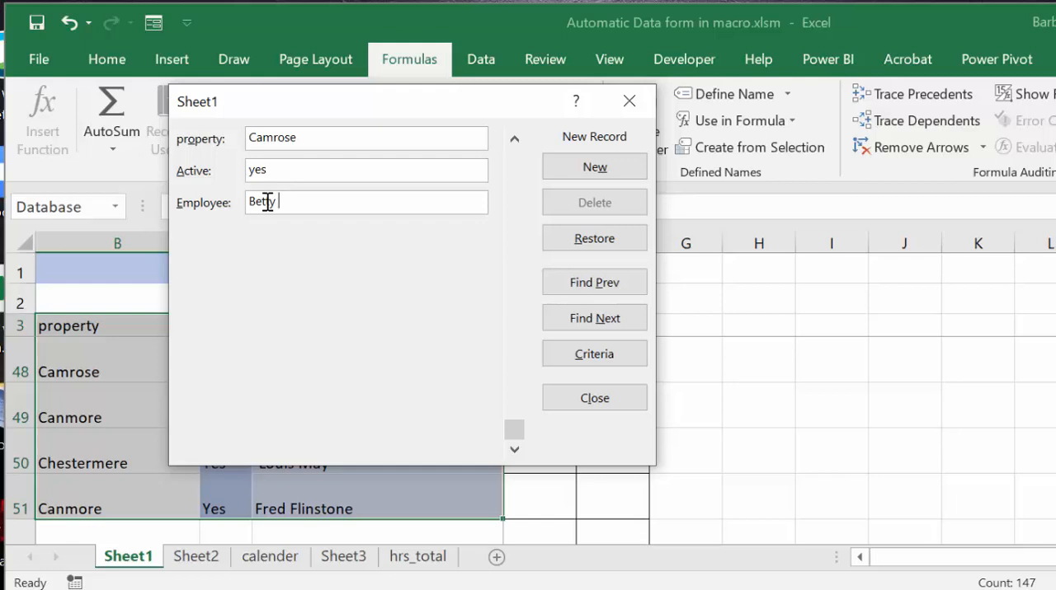
type("Rub")
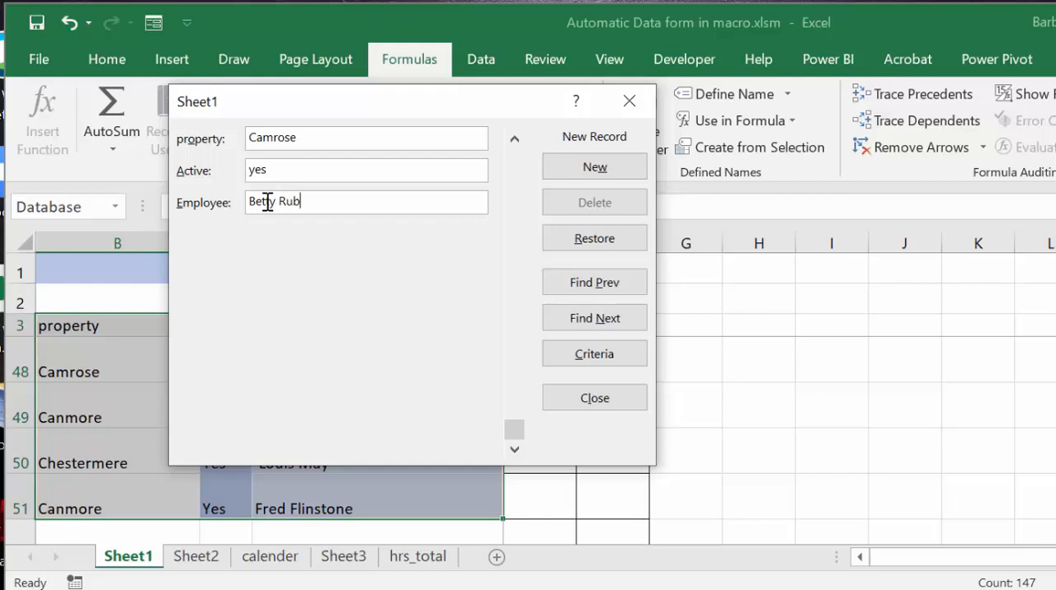
type("ble")
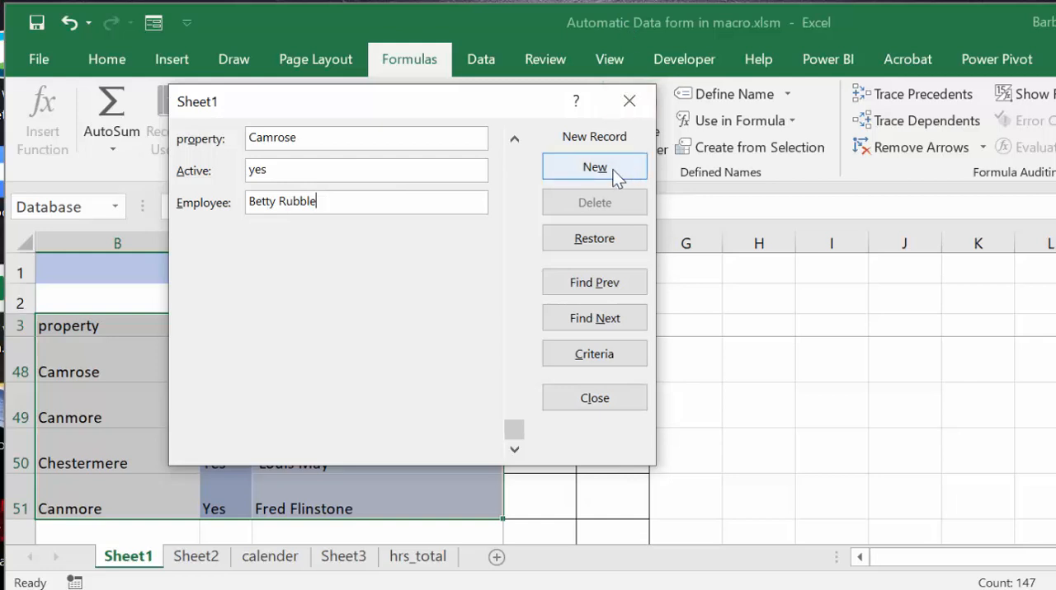
left_click(594, 167)
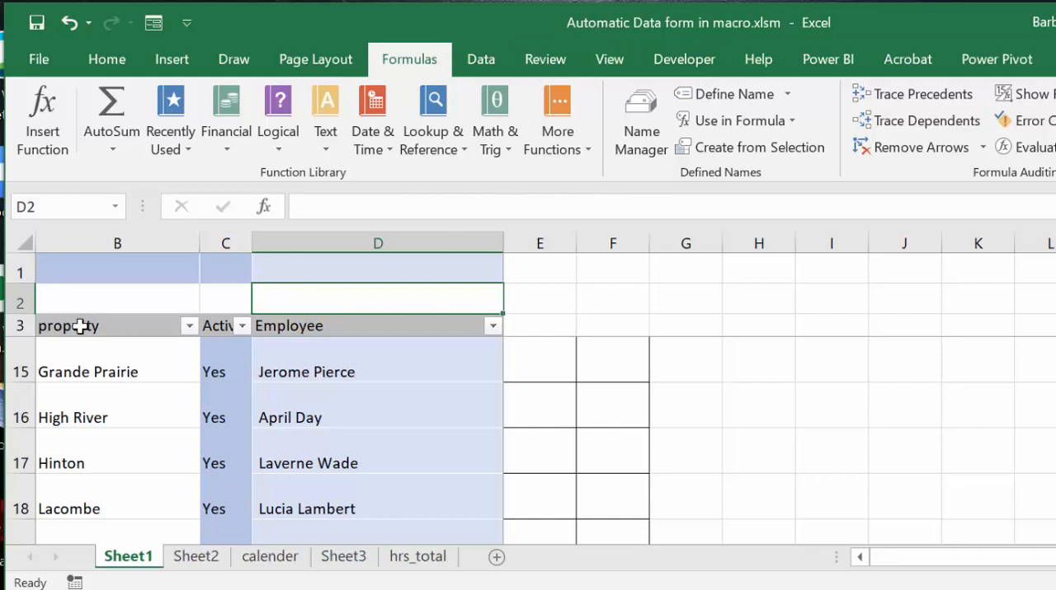
- Open the Record Macro dialog from the Developer tab, proposing Macro2 in this workbook
left_click(683, 59)
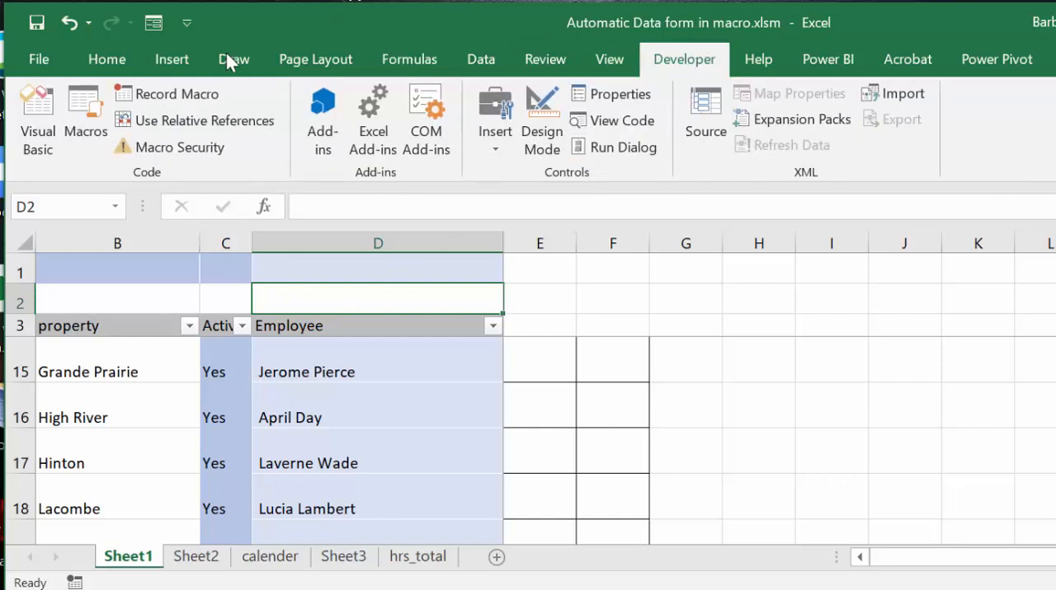
mouse_move(176, 94)
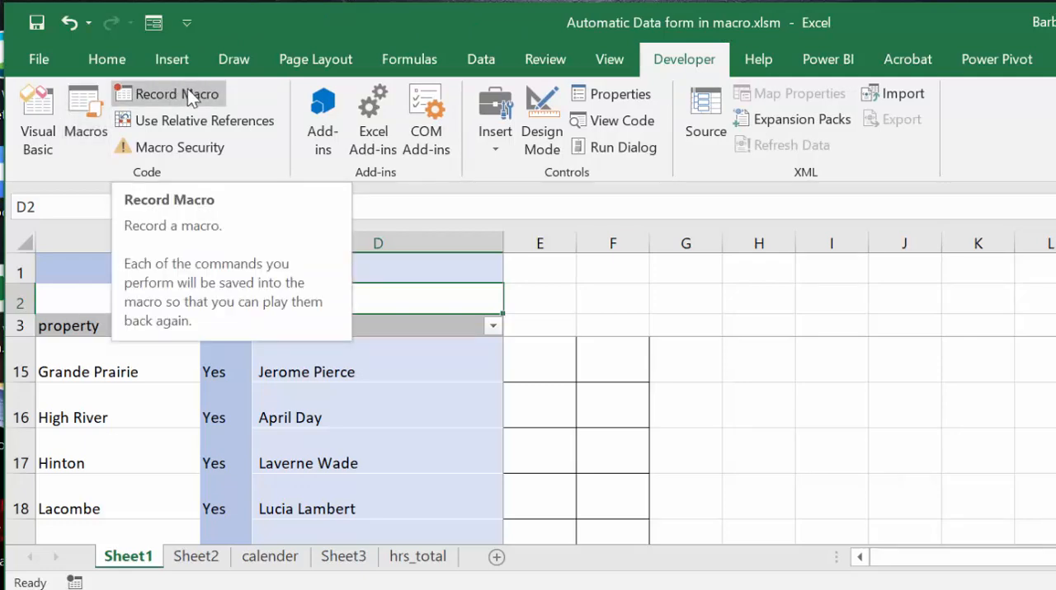
left_click(176, 93)
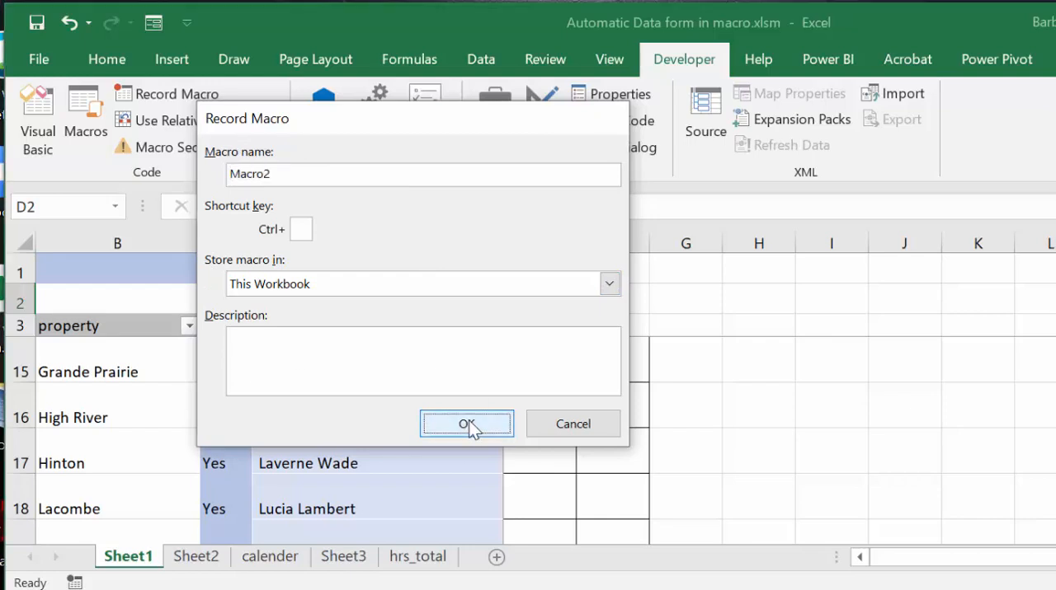
left_click(466, 424)
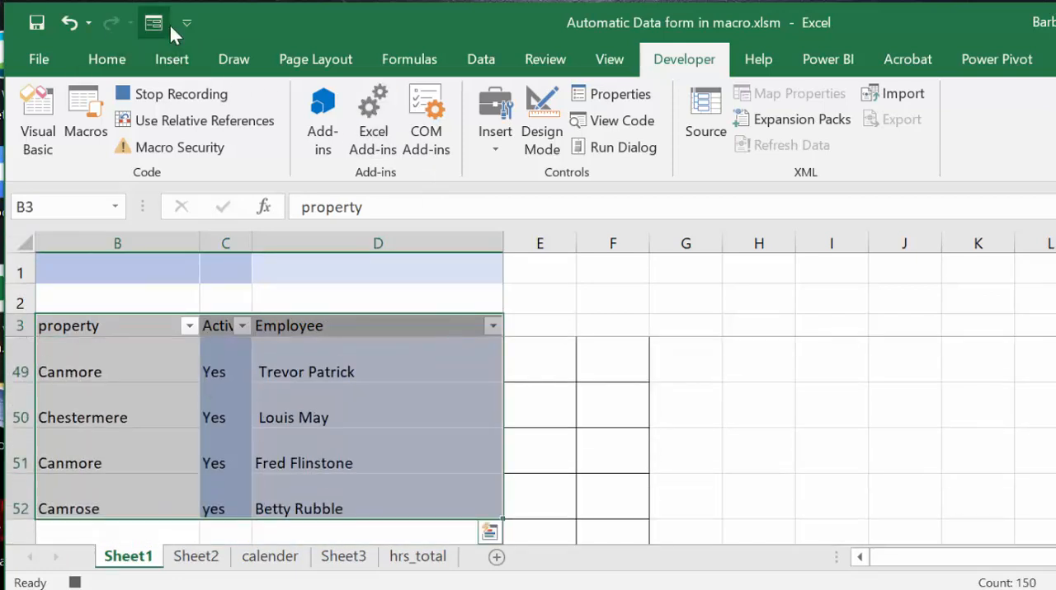
left_click(154, 22)
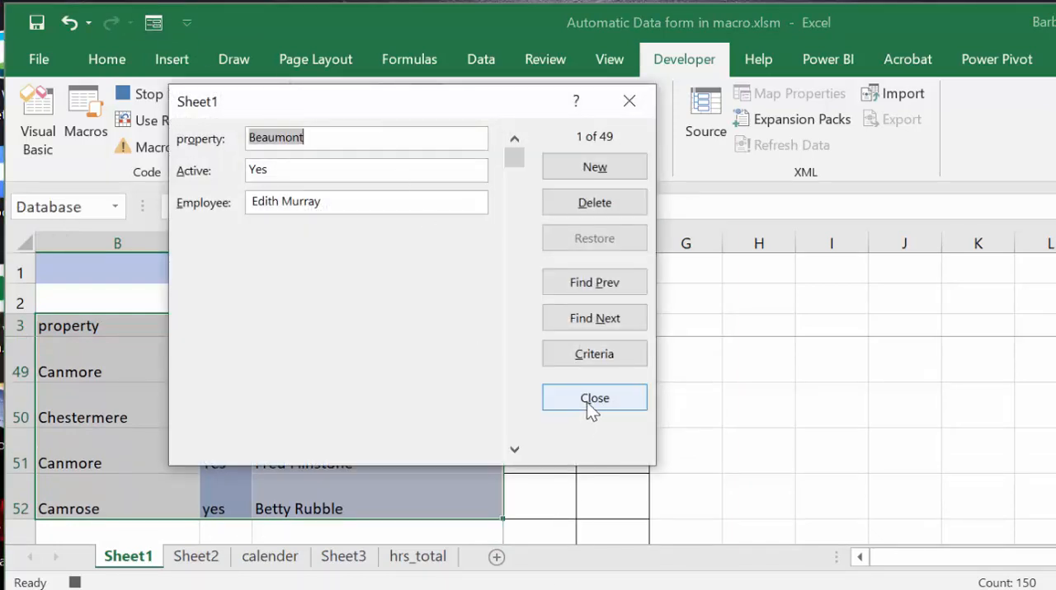
left_click(594, 398)
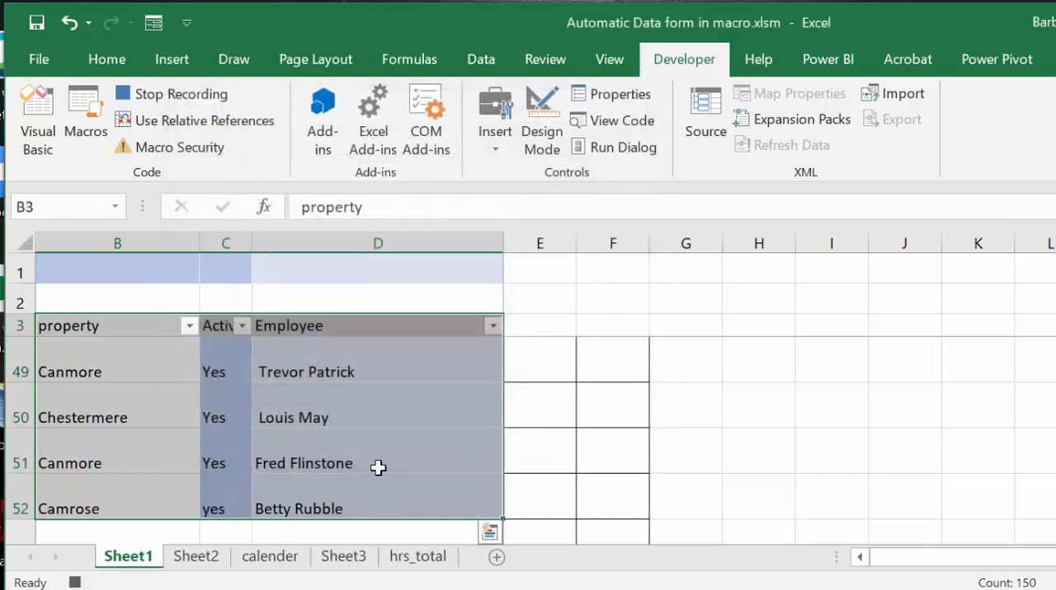
left_click(169, 94)
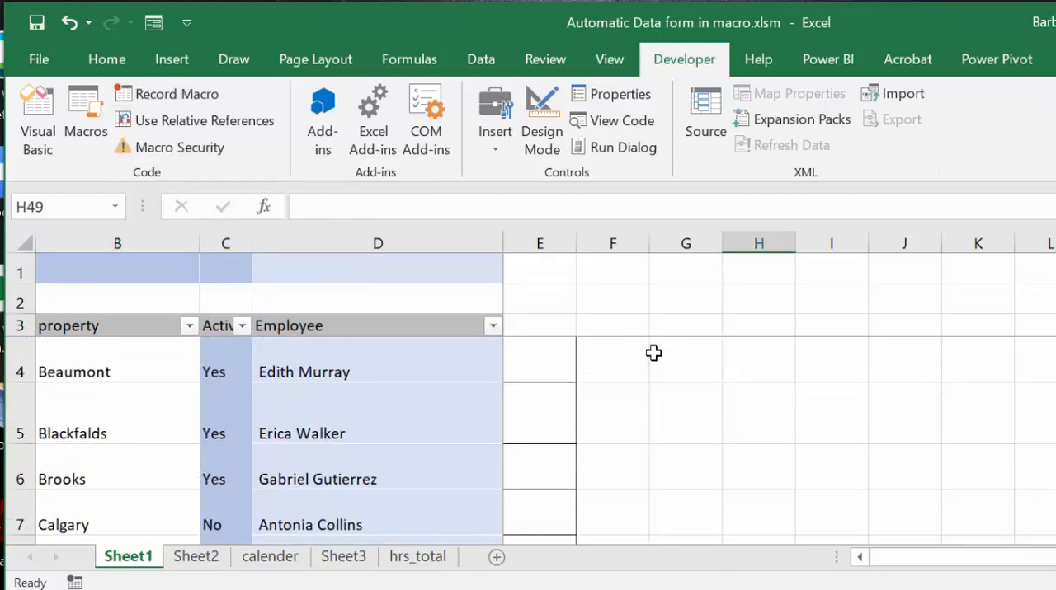
mouse_move(85, 111)
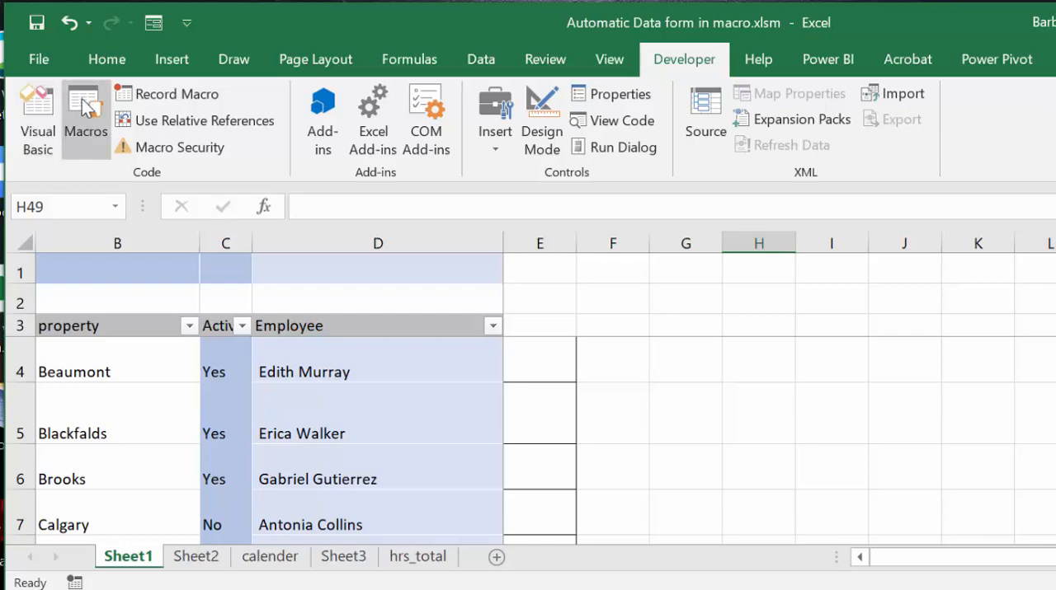
- Run Macro2 from the Macros list, triggering run-time error 1004 on ShowDataForm
left_click(85, 119)
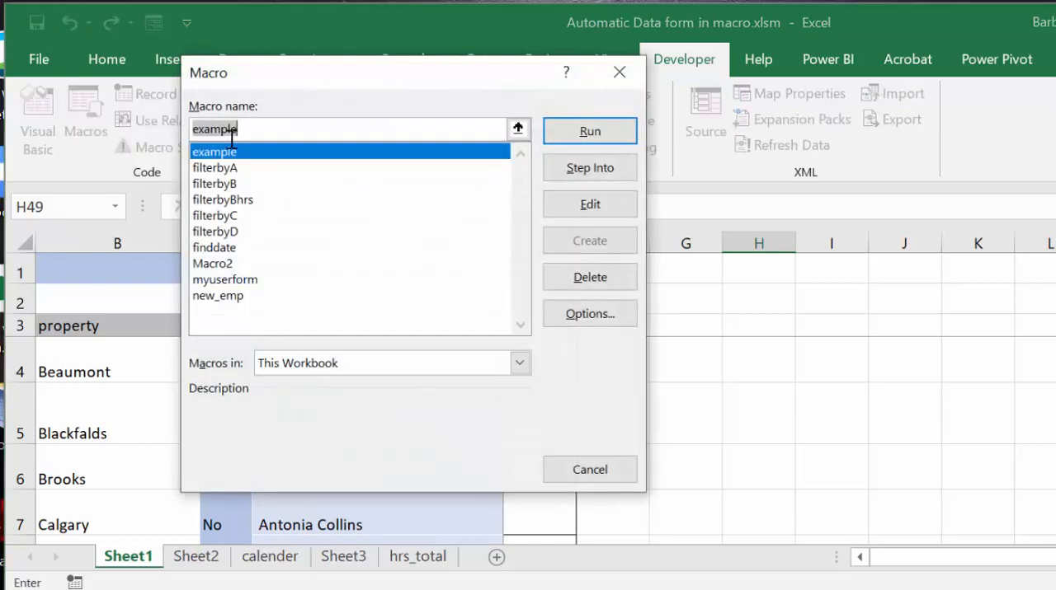
left_click(212, 263)
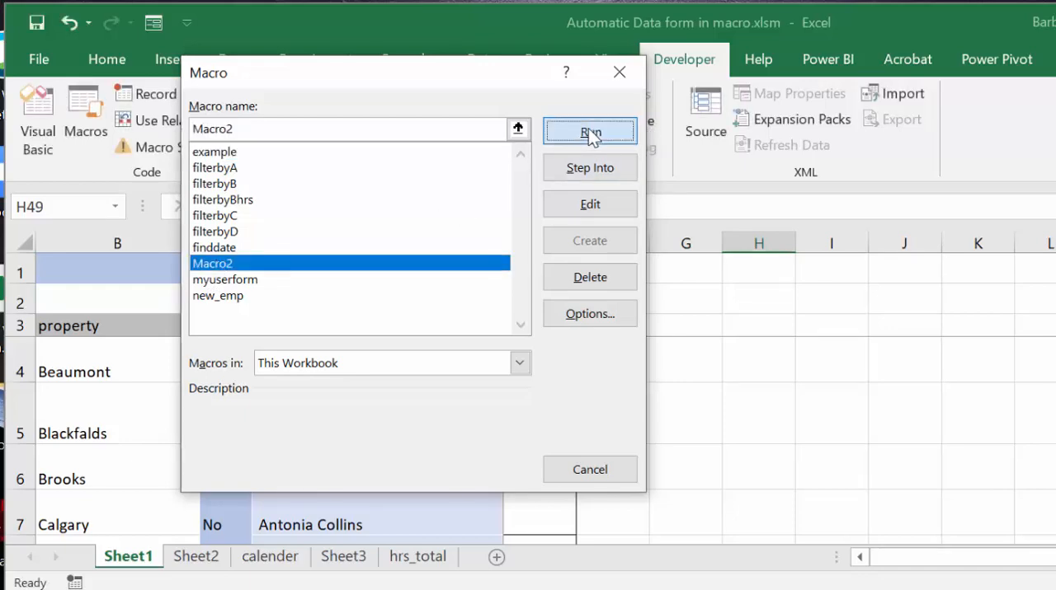
left_click(590, 132)
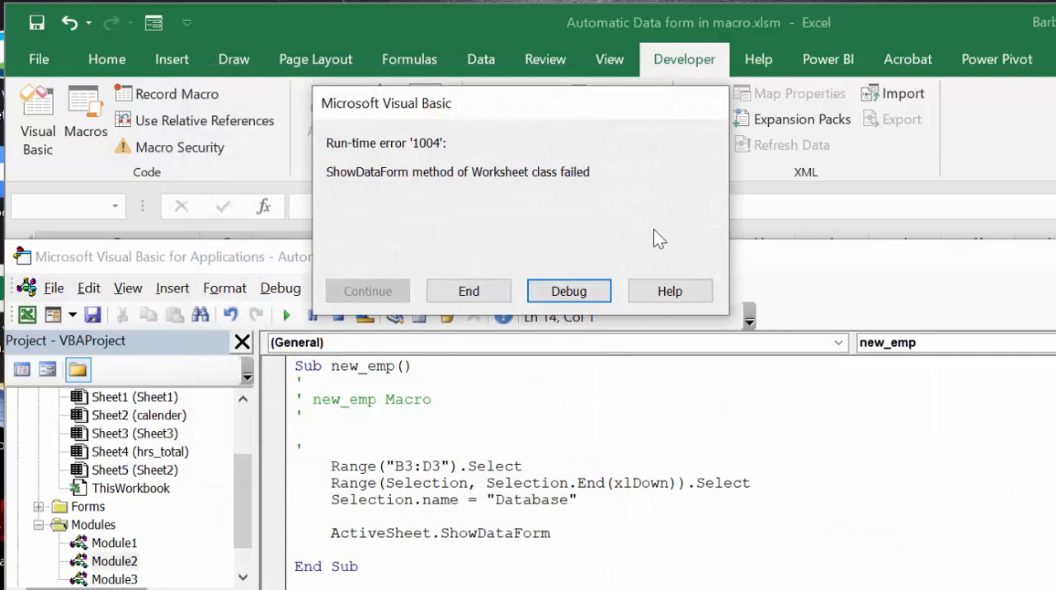
mouse_move(508, 252)
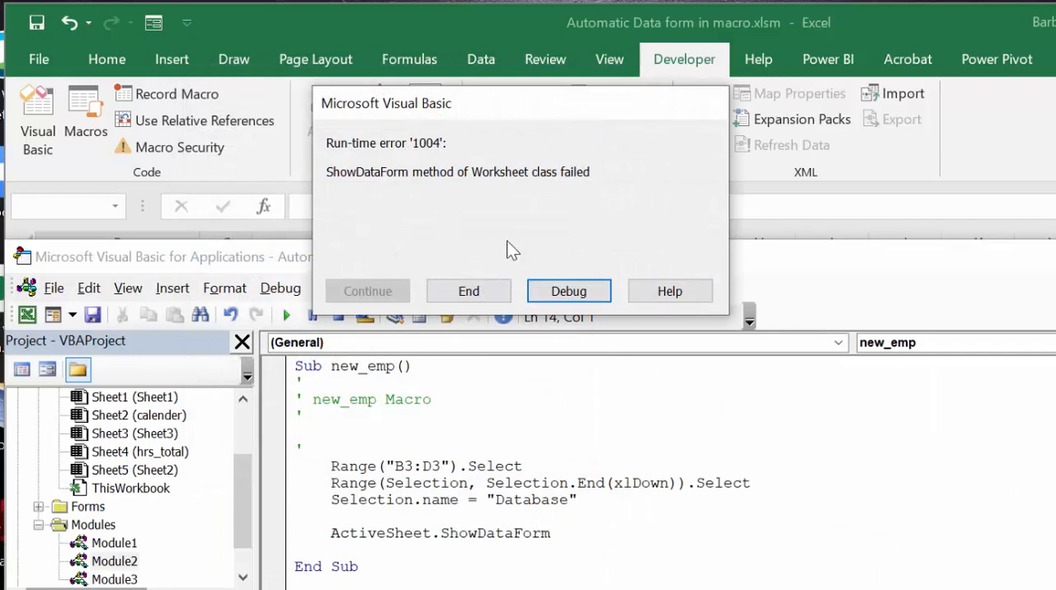
mouse_move(482, 132)
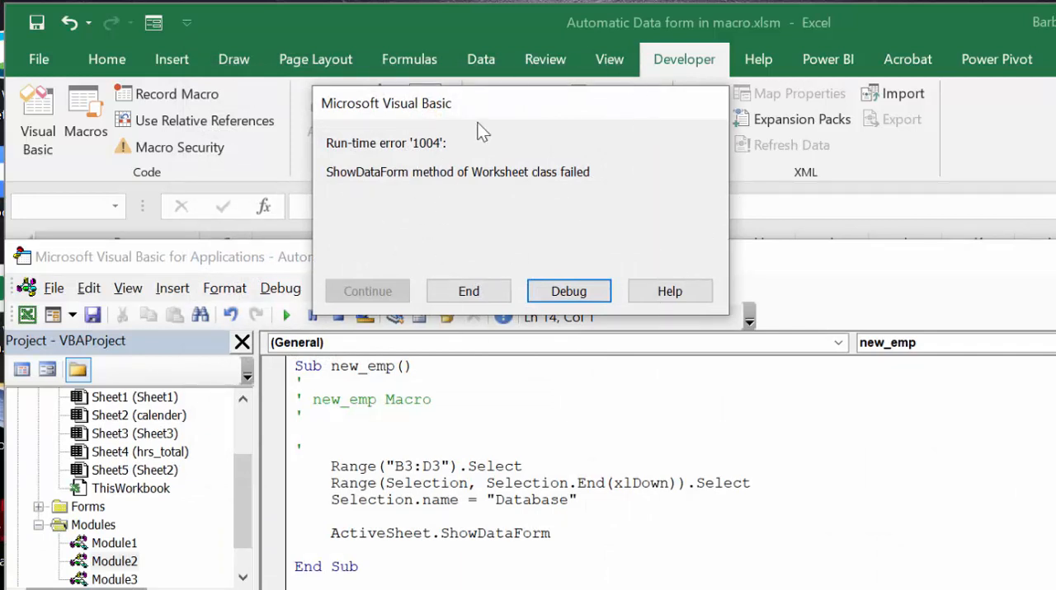
mouse_move(695, 120)
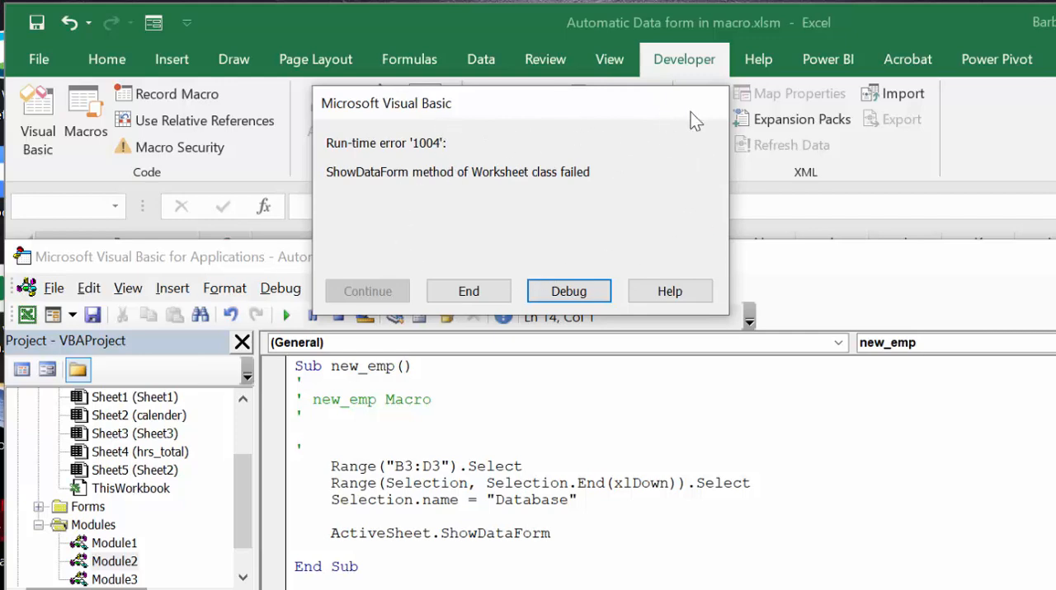
mouse_move(899, 181)
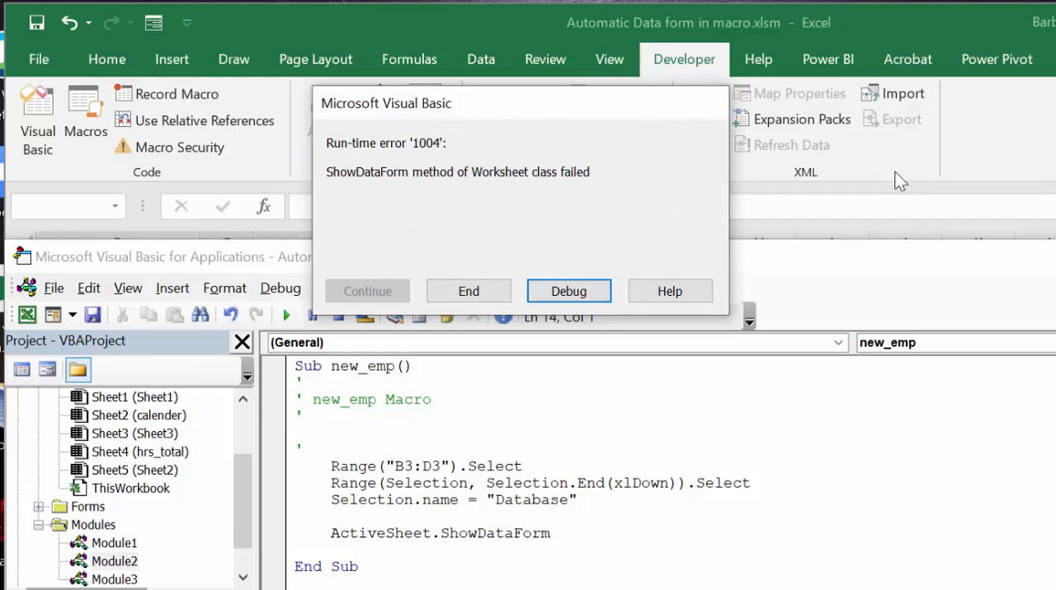
- End the failed run and inspect the ShowDataForm line of new_emp in Module2
left_click(469, 291)
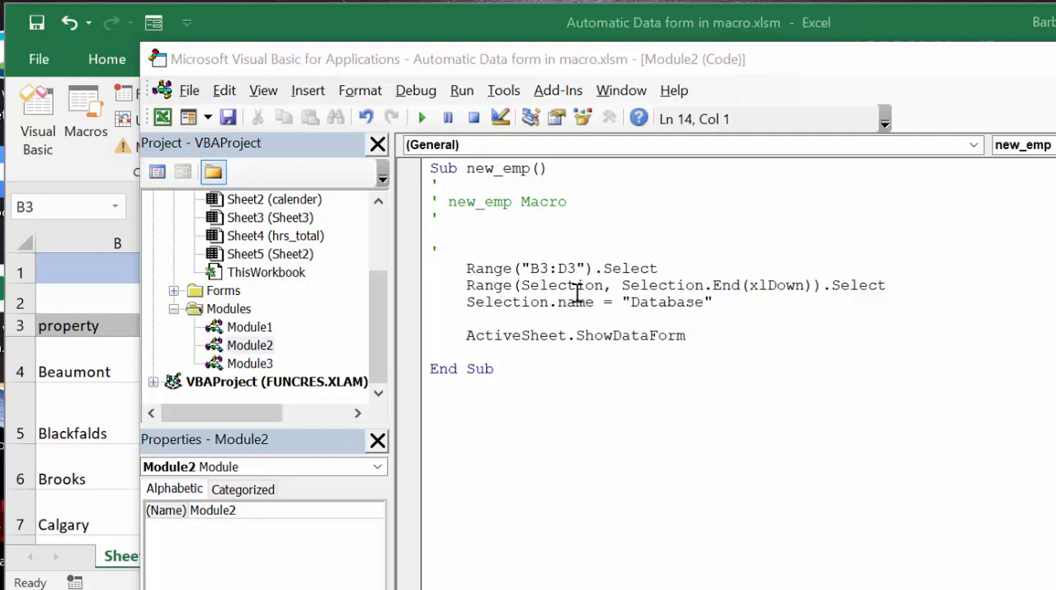
mouse_move(659, 285)
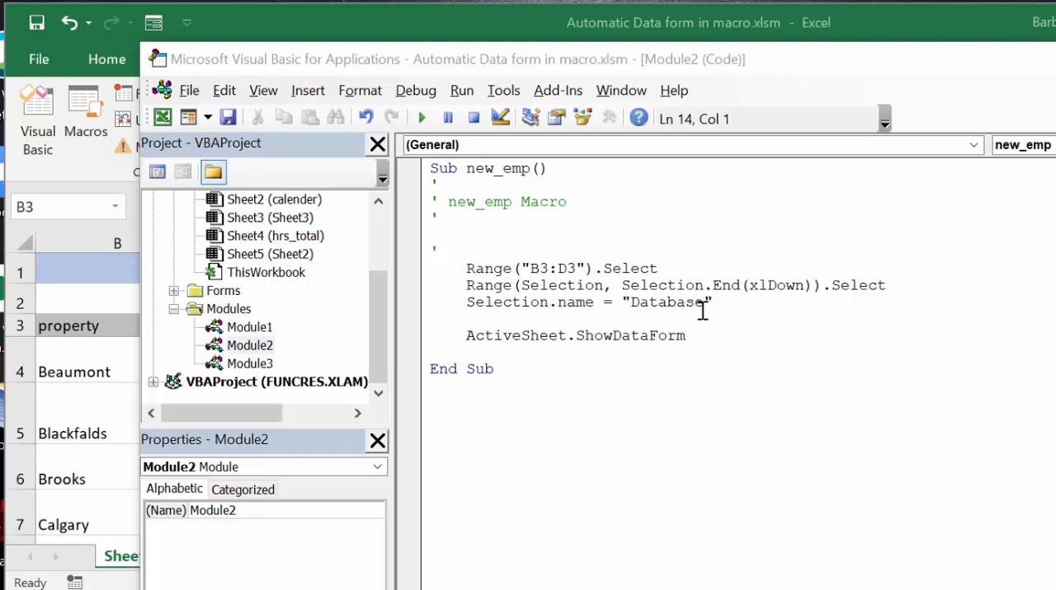
mouse_move(733, 302)
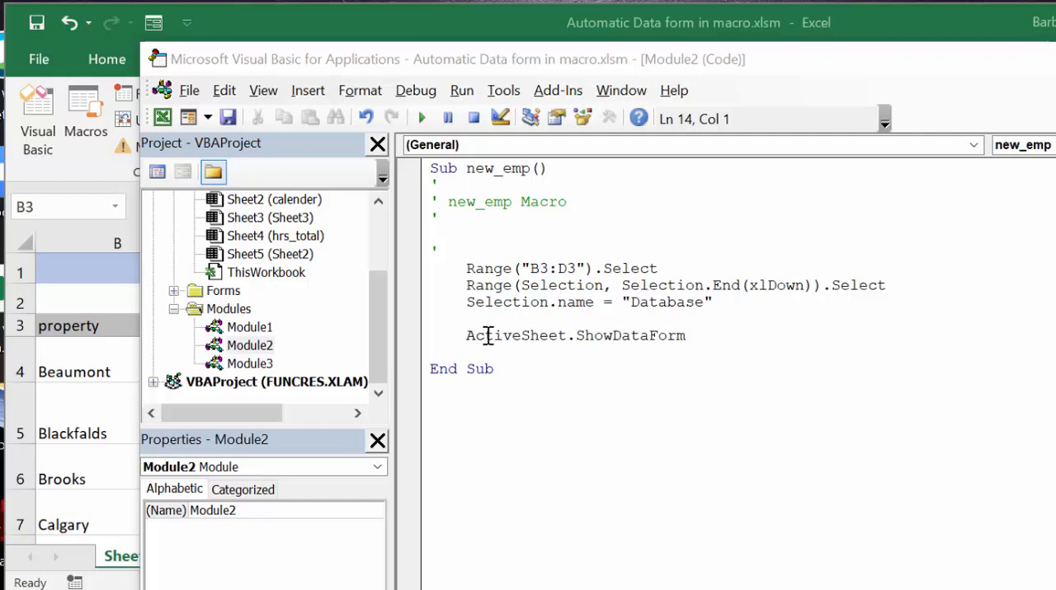
left_click(724, 338)
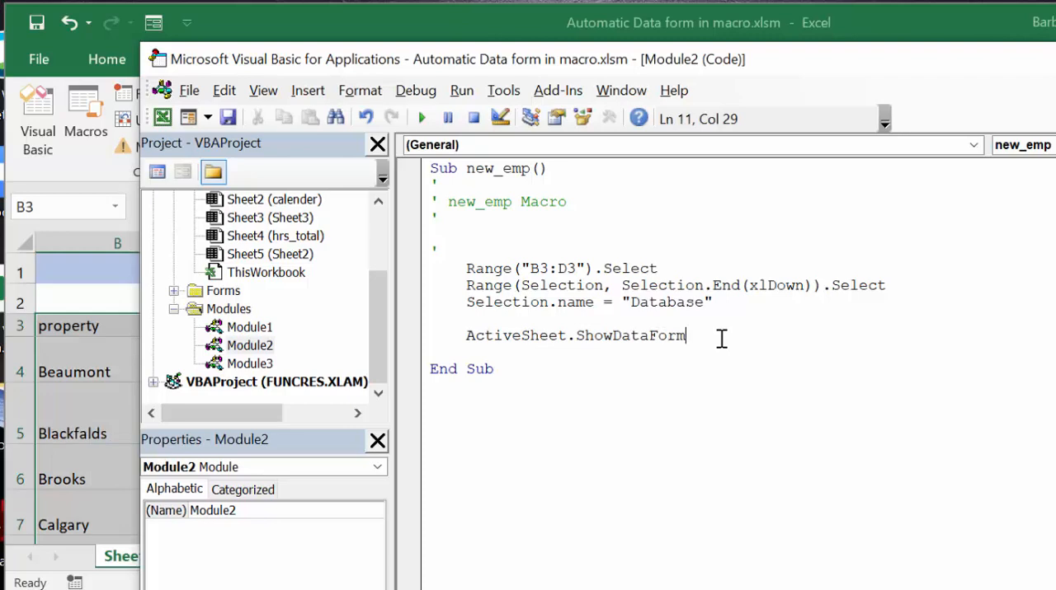
mouse_move(722, 142)
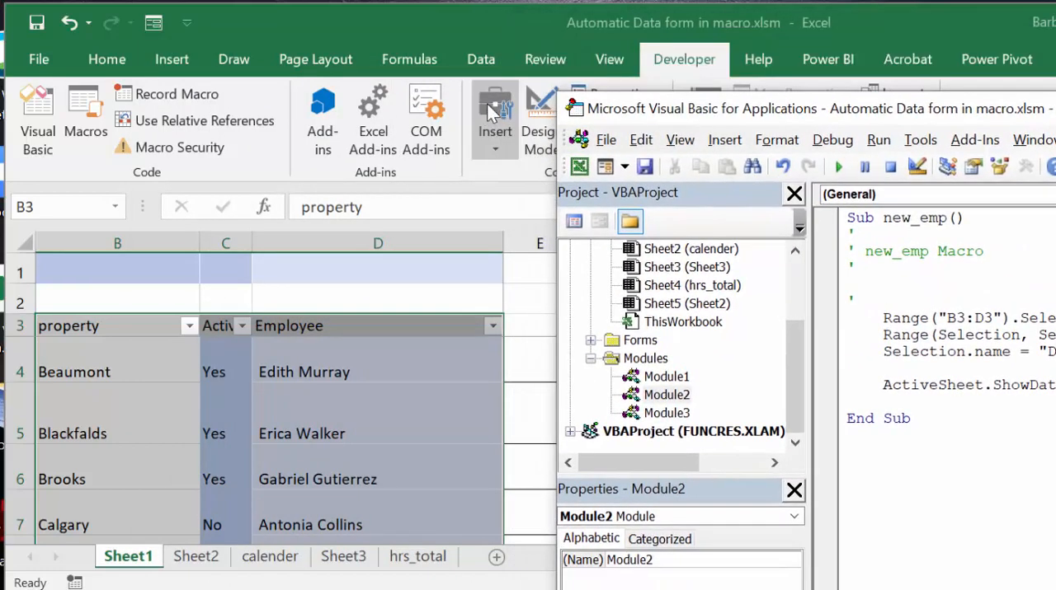
- Draw a form-control button over D1:D2 and assign it the new_emp macro
left_click(495, 115)
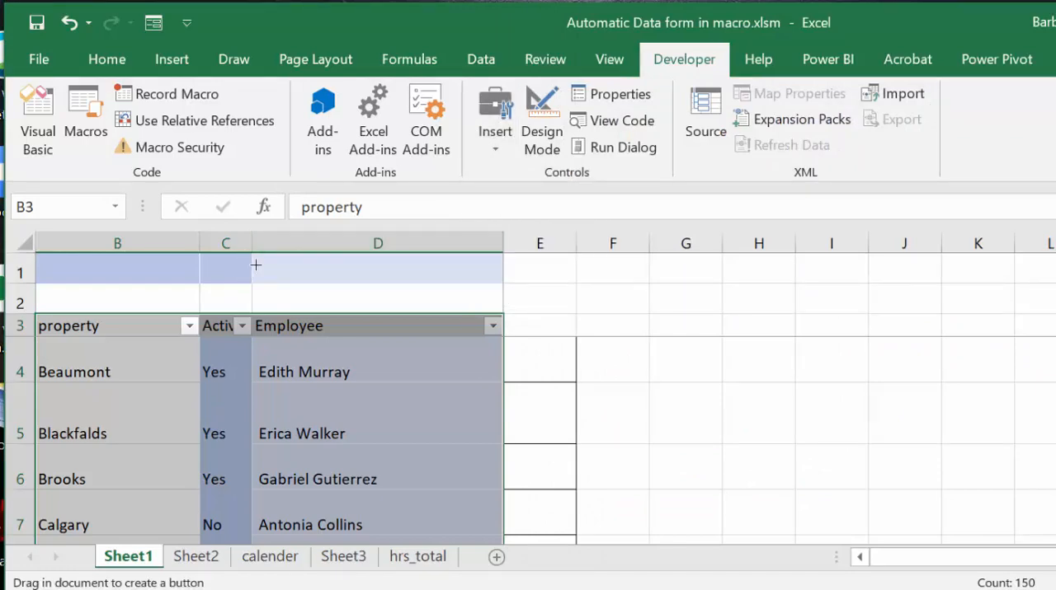
left_click_drag(256, 265, 423, 307)
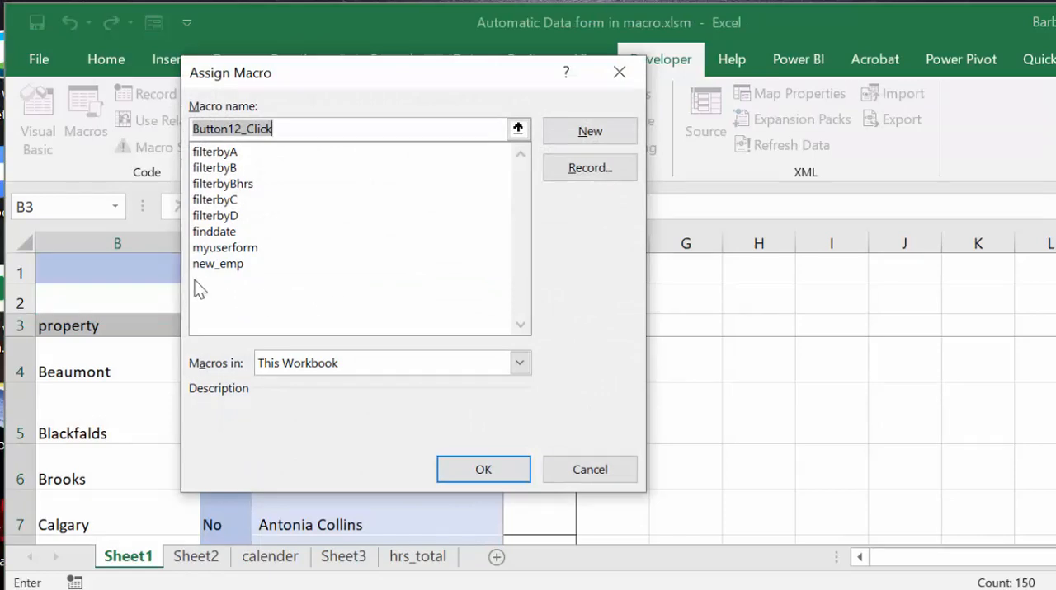
left_click(217, 263)
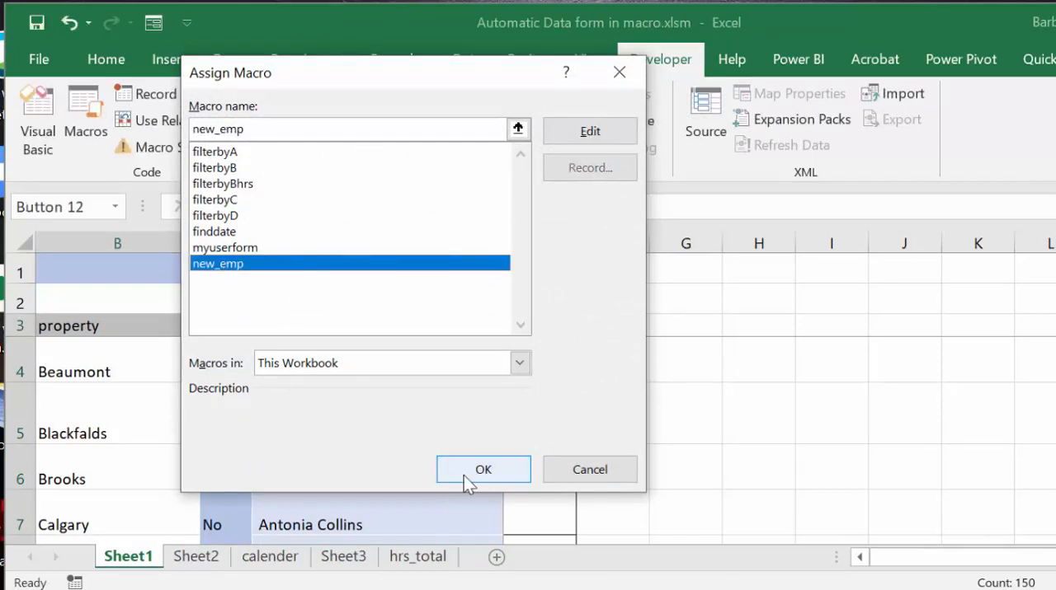
left_click(482, 469)
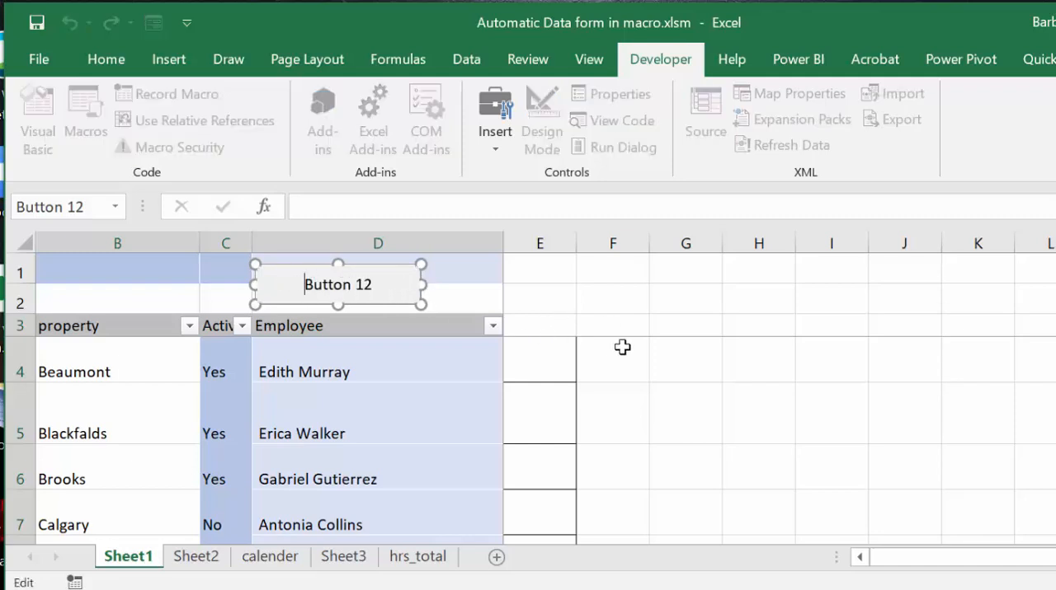
left_click(611, 359)
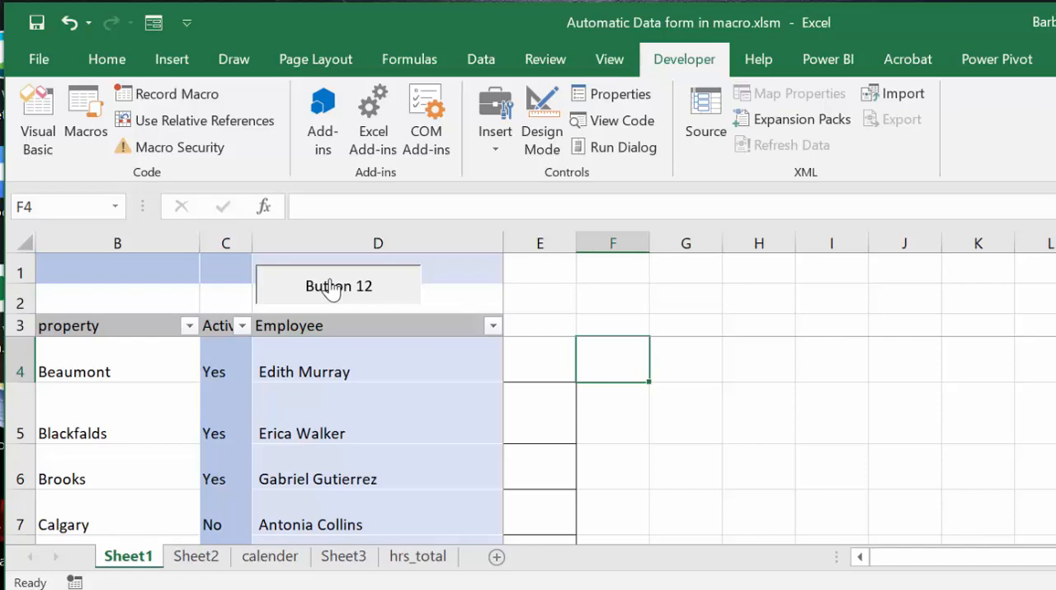
- Click Button 12 to open the Sheet1 data form on a blank New Record
left_click(338, 285)
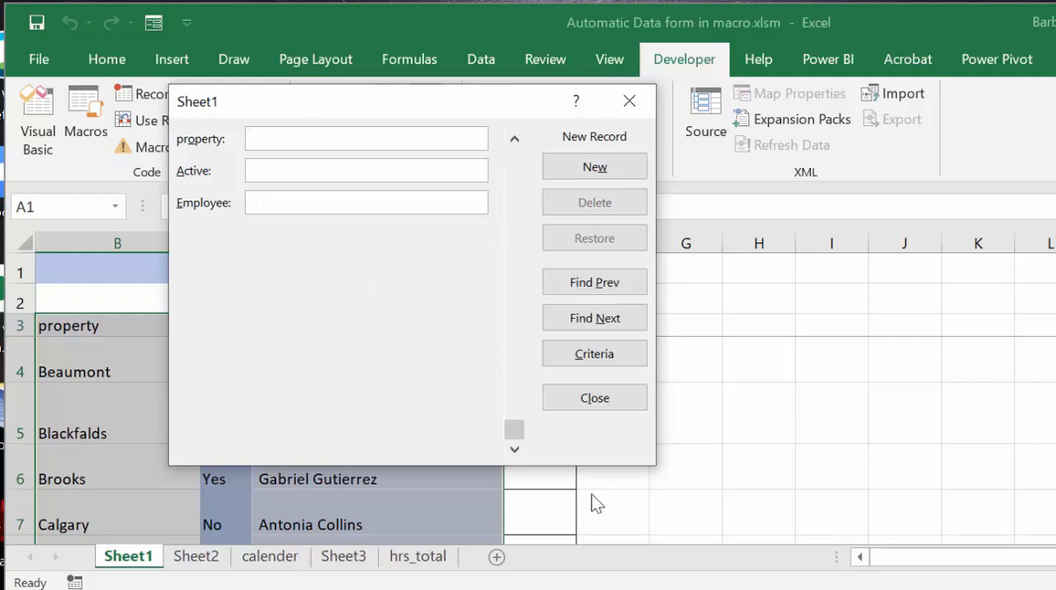
mouse_move(322, 358)
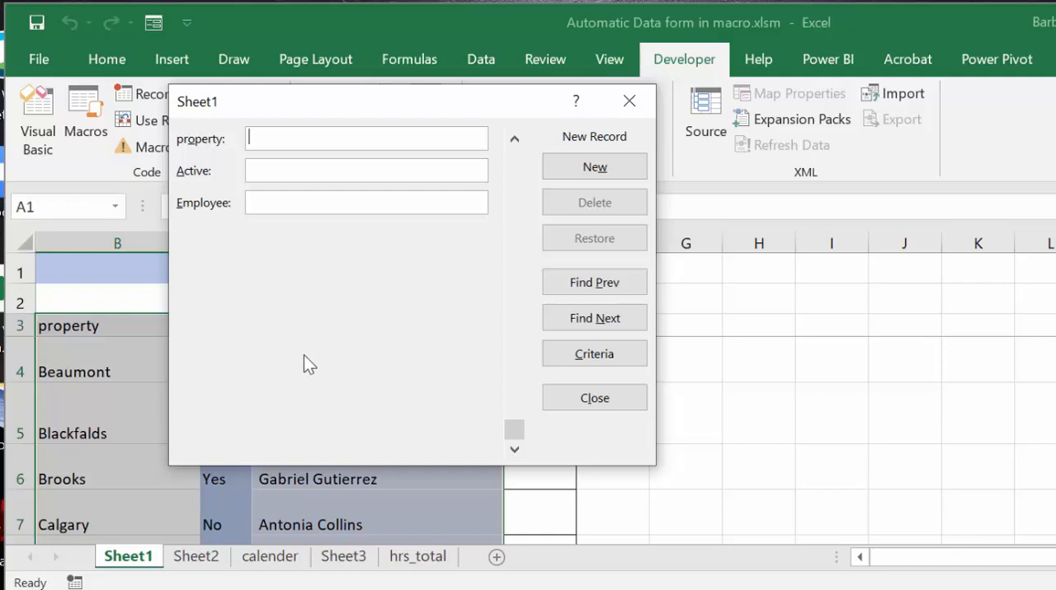
mouse_move(688, 305)
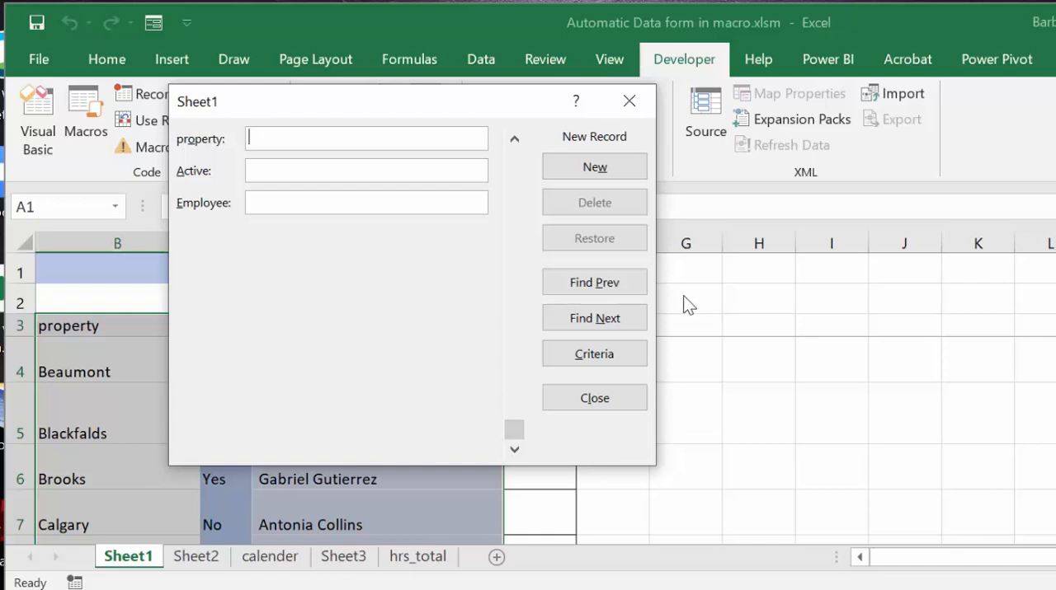
mouse_move(221, 118)
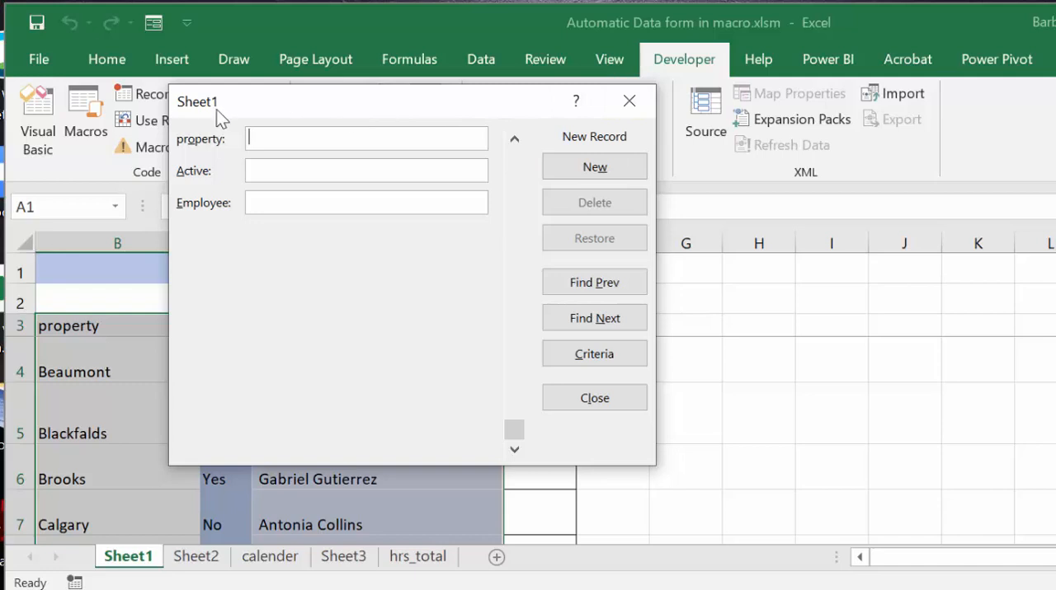
mouse_move(468, 320)
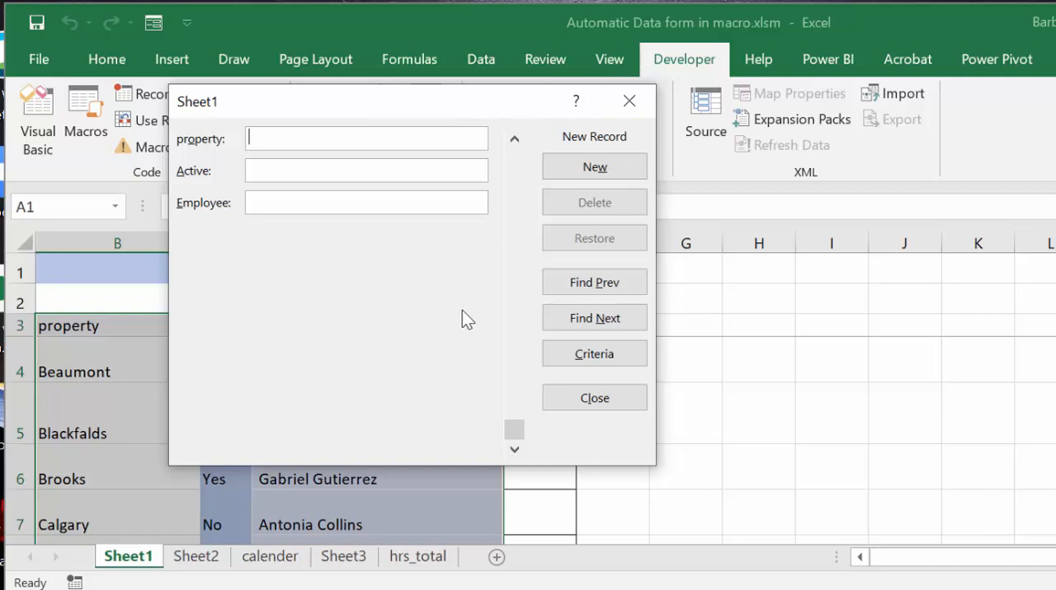